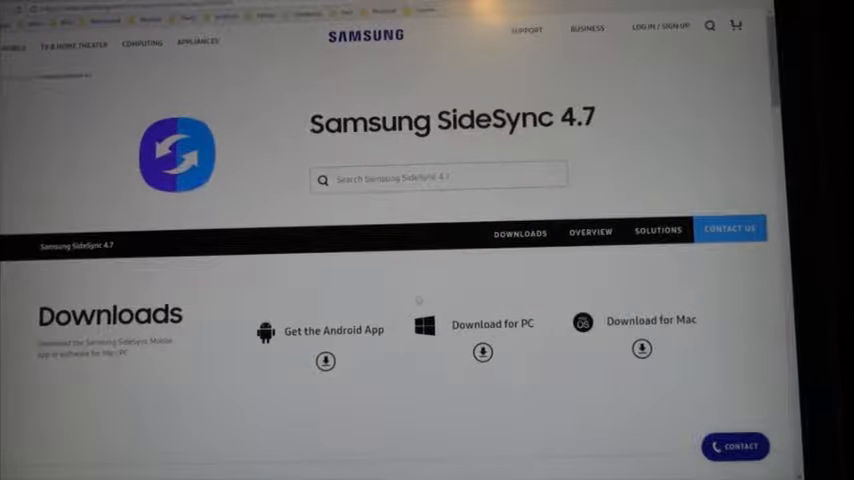
# - Check the SideSync installer file details, then open Galaxy S9 to show Card and Phone storage
pyautogui.scroll(-3)
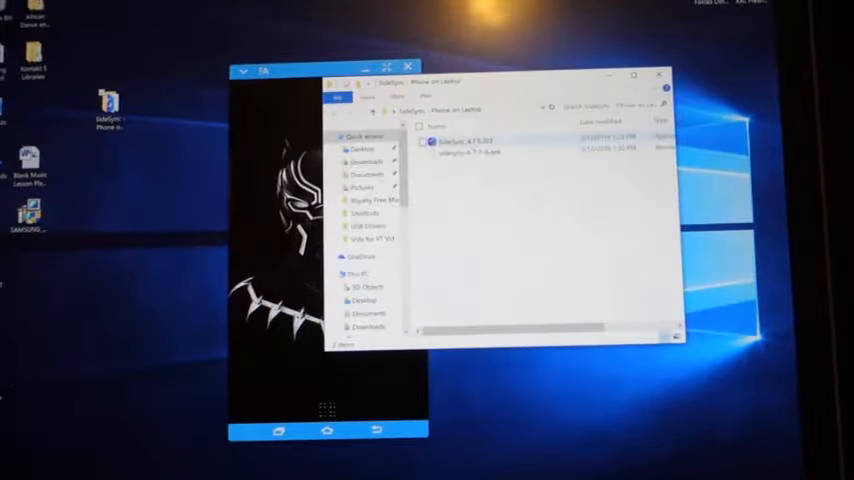
pyautogui.moveTo(450, 141)
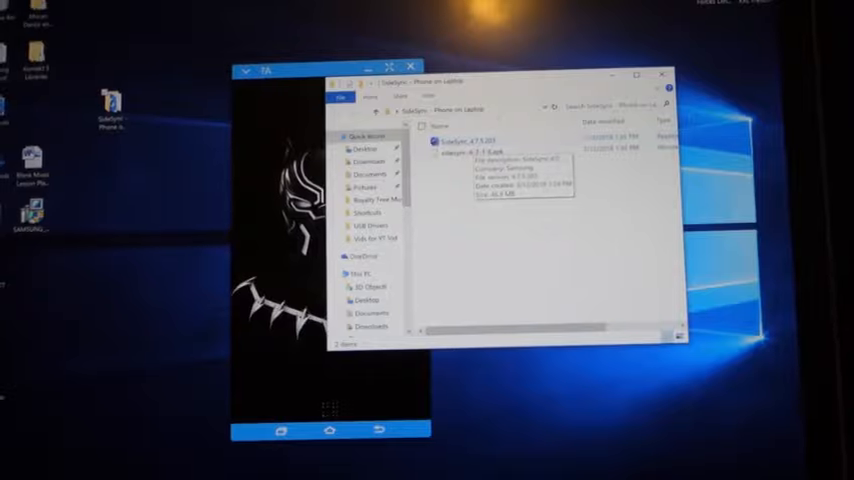
pyautogui.click(490, 153)
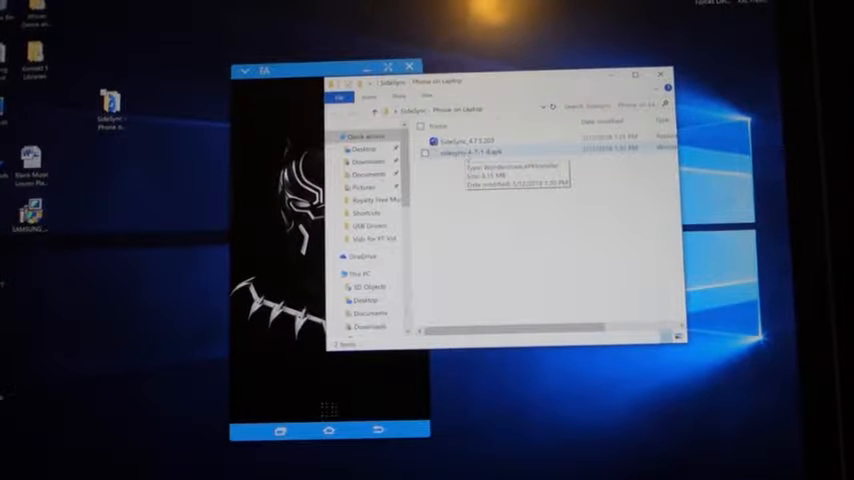
pyautogui.click(490, 153)
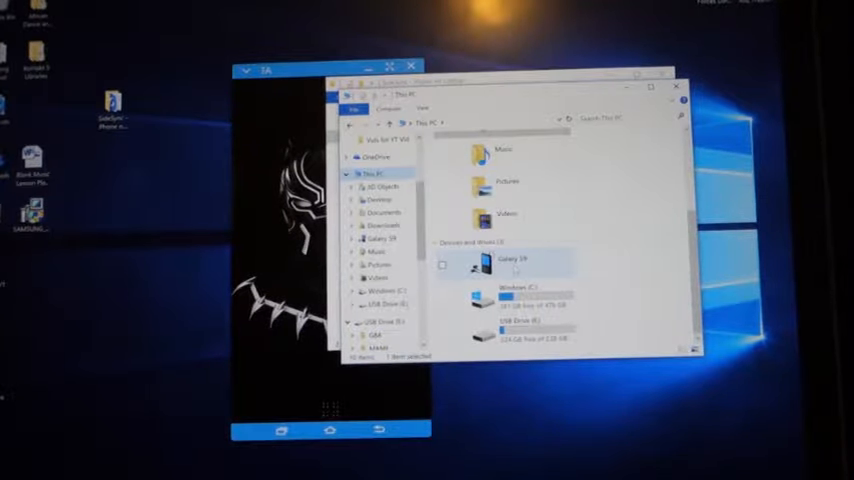
pyautogui.doubleClick(512, 262)
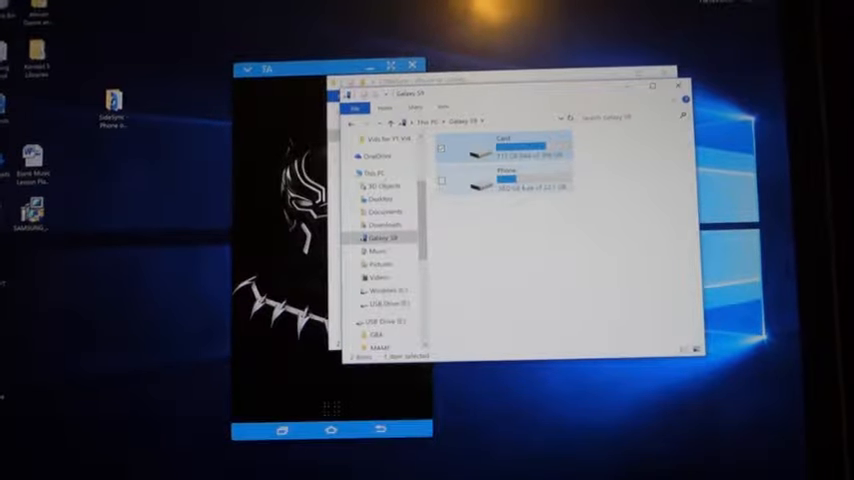
# - Open the Galaxy S9's Phone drive and scroll through its internal storage folders
pyautogui.doubleClick(505, 185)
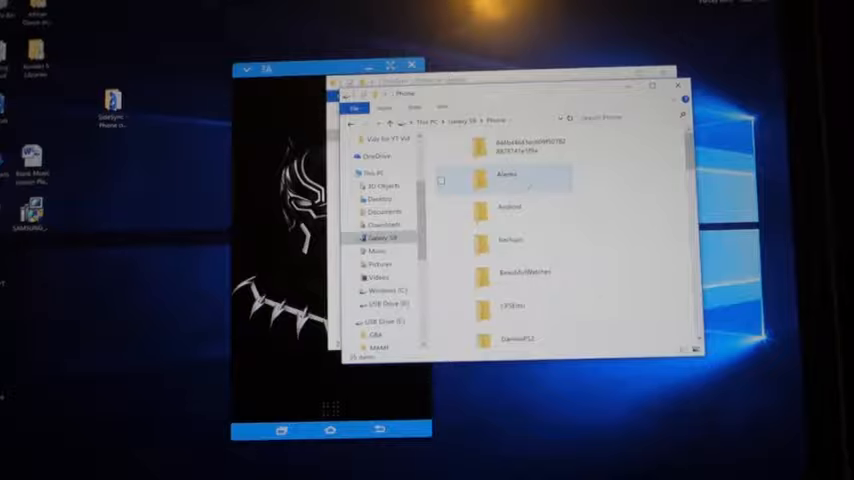
pyautogui.scroll(-3)
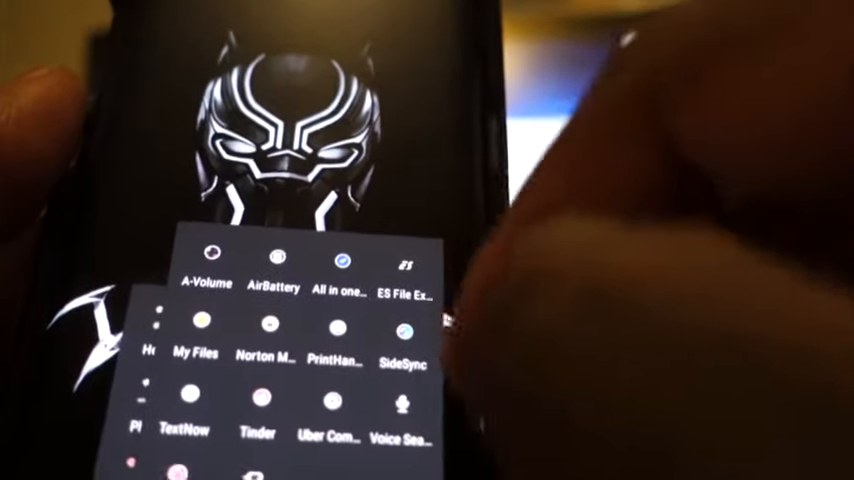
# - Launch ES File Explorer and scroll its home screen showing internal storage and SD card usage
pyautogui.click(405, 270)
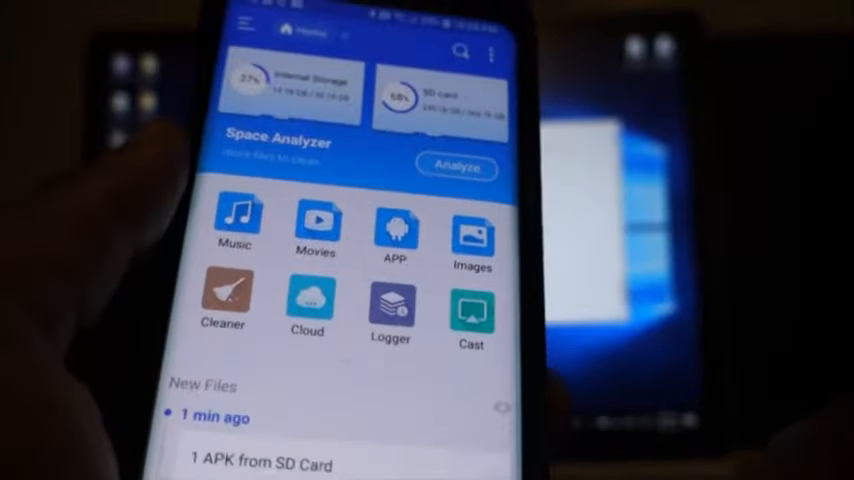
pyautogui.scroll(-3)
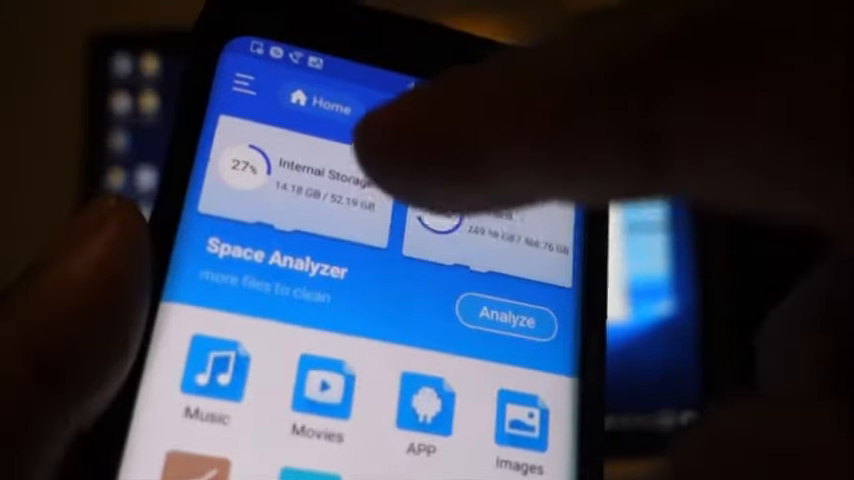
pyautogui.scroll(-3)
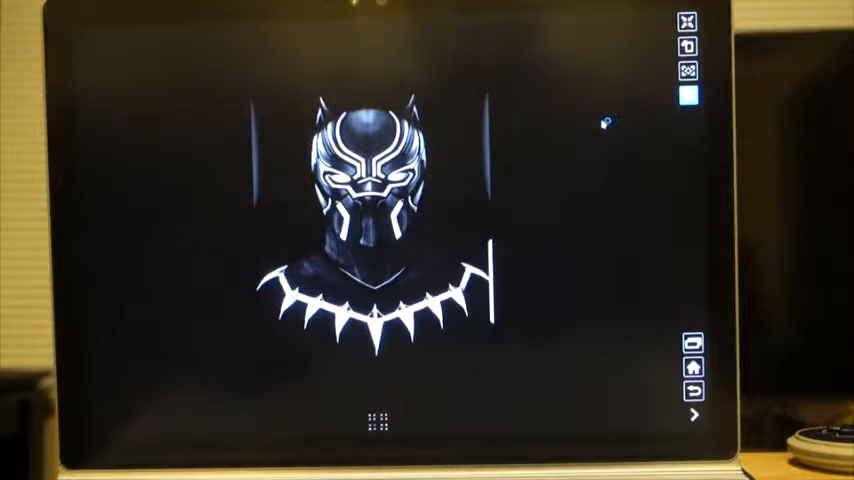
pyautogui.moveTo(603, 123)
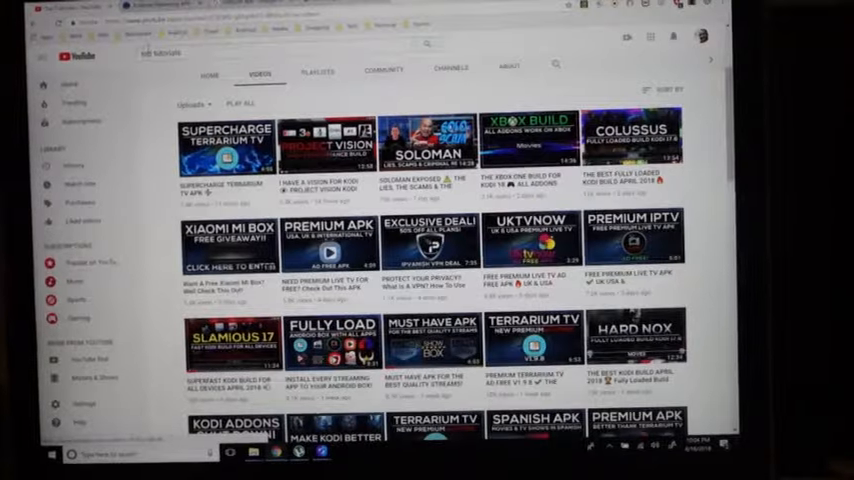
# - Scroll the Top Tutorials Videos tab to the 'Install every streaming app to your Android box' video
pyautogui.scroll(-3)
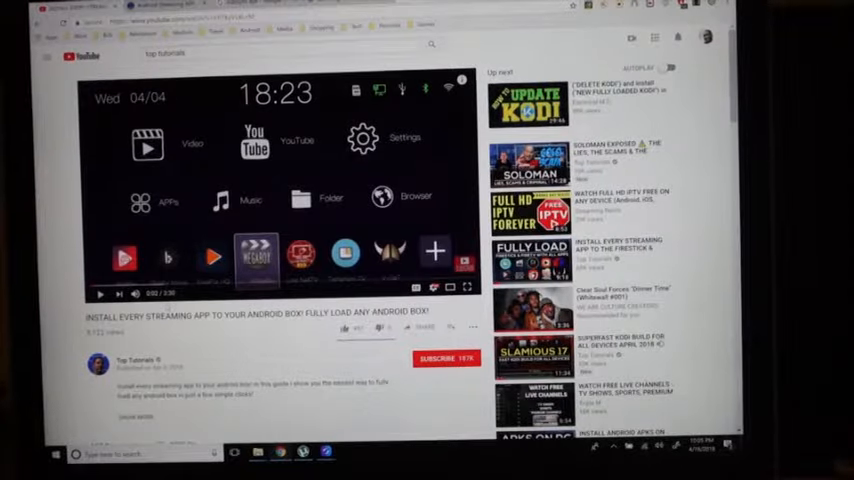
# - Scroll below the streaming-app video to reach its description and website link
pyautogui.scroll(-3)
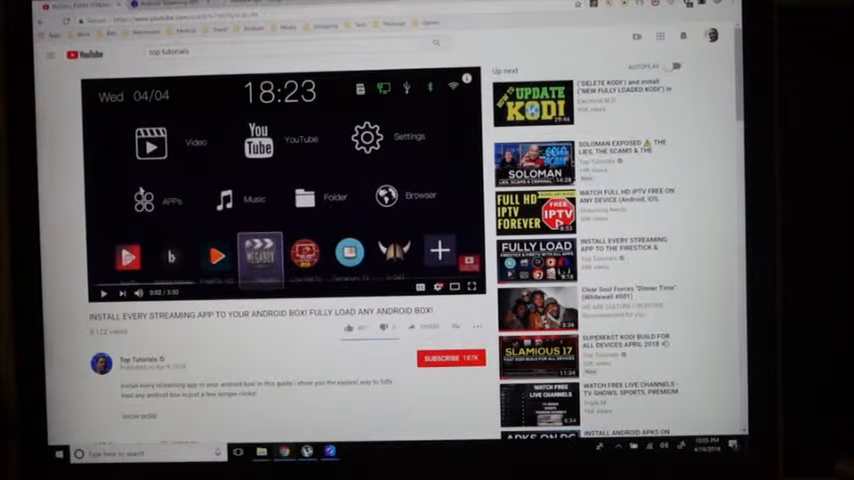
pyautogui.scroll(-3)
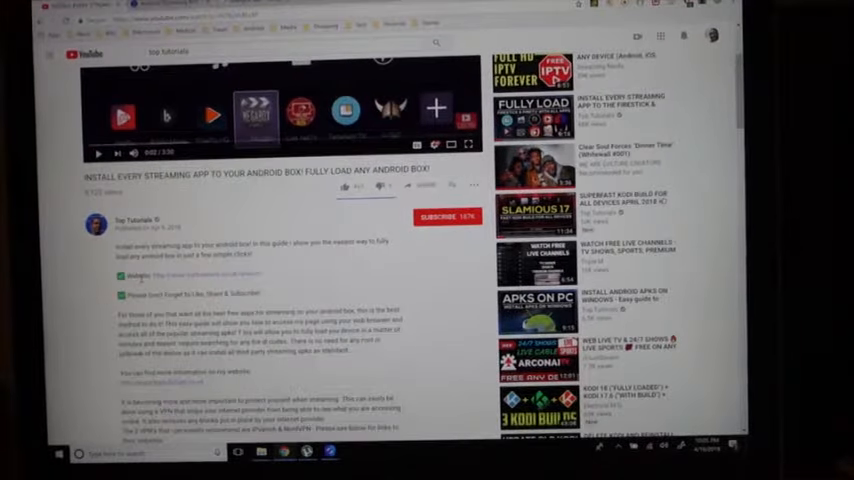
pyautogui.scroll(-3)
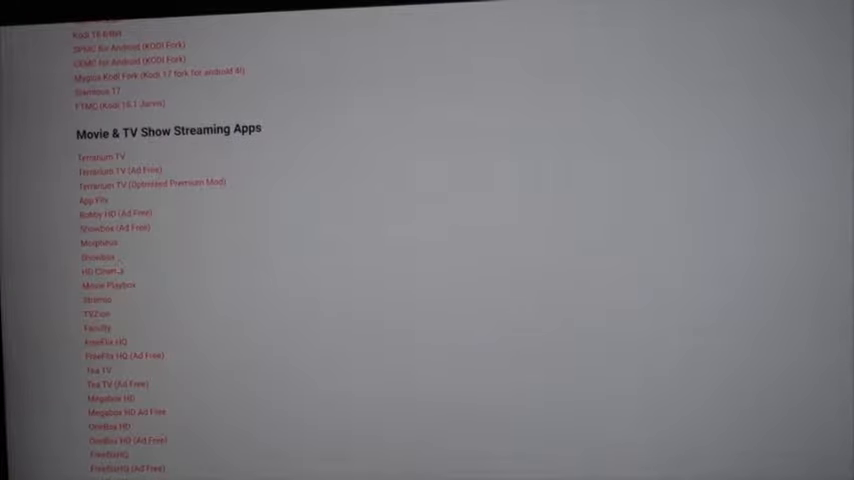
# - Scroll past the end of the movie and TV app list to the Live TV Streaming Apps heading
pyautogui.scroll(-3)
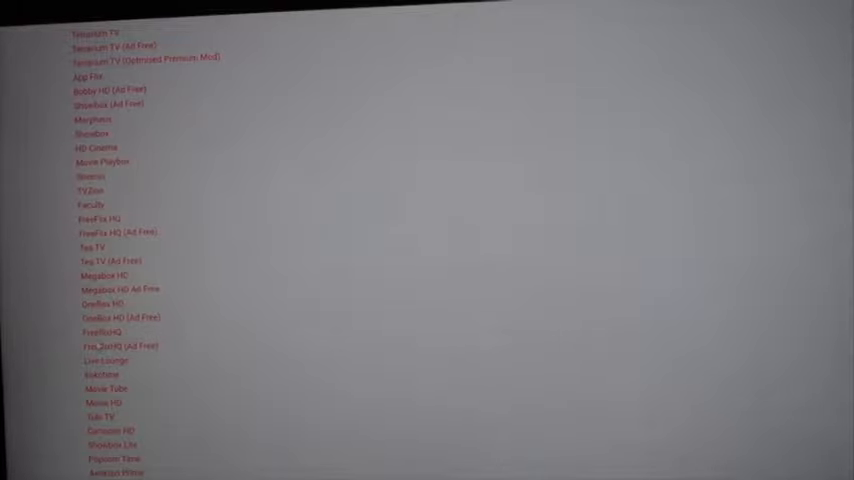
pyautogui.scroll(-3)
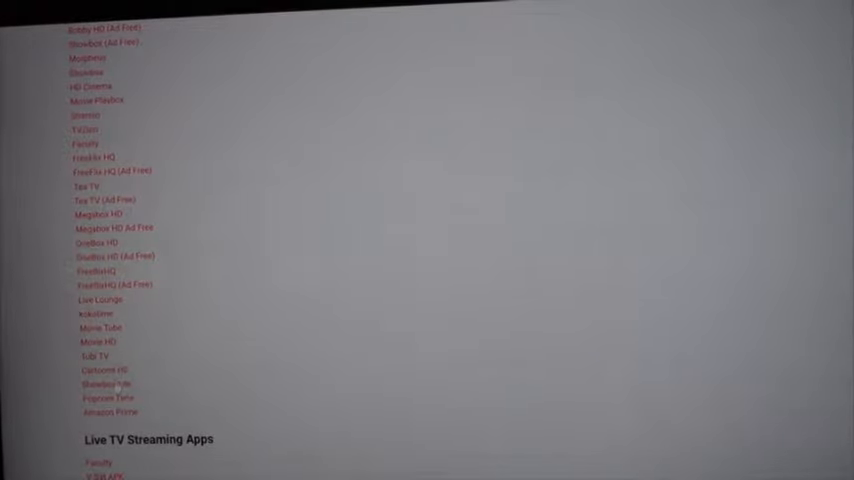
# - Scroll the streaming-app page before returning to the desktop with the SideSync phone window
pyautogui.scroll(-3)
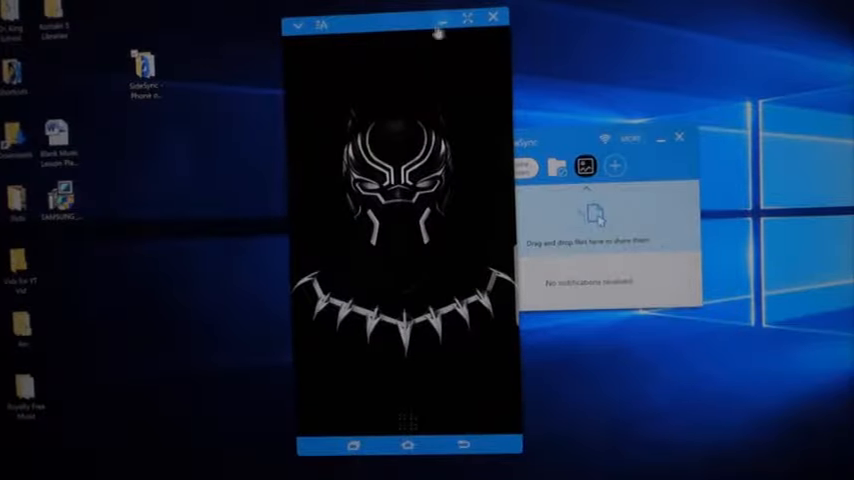
pyautogui.click(470, 17)
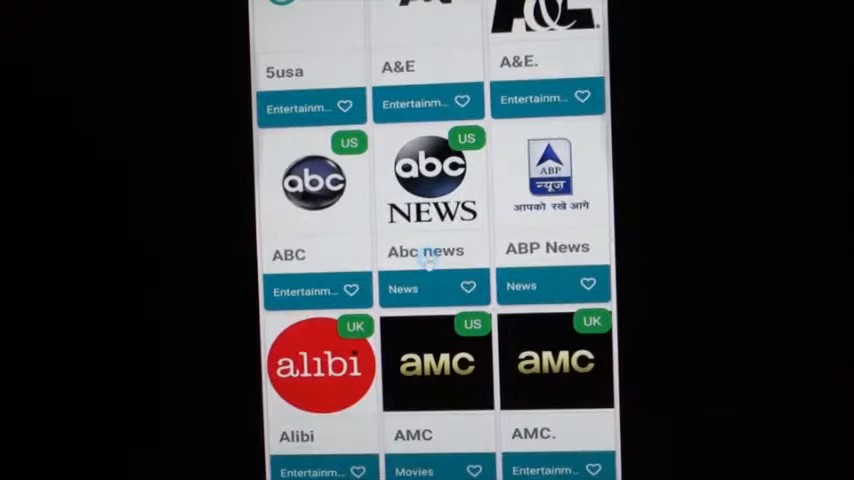
# - Scroll the channel grid past ARD, Arte and BBC to beIN Sports, BET, Bloomberg and Boomerang
pyautogui.scroll(-3)
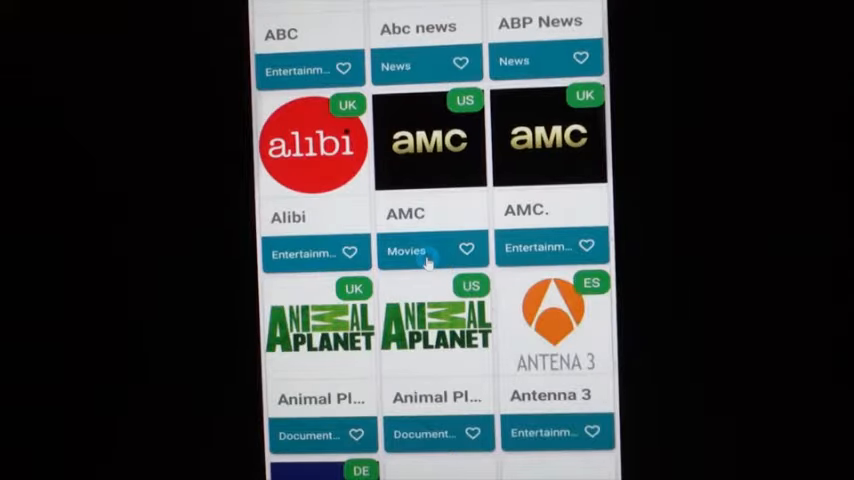
pyautogui.scroll(-3)
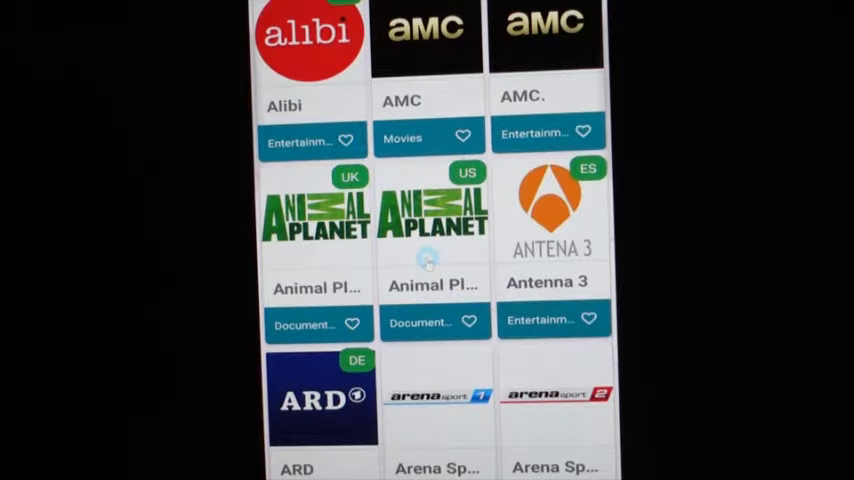
pyautogui.scroll(-3)
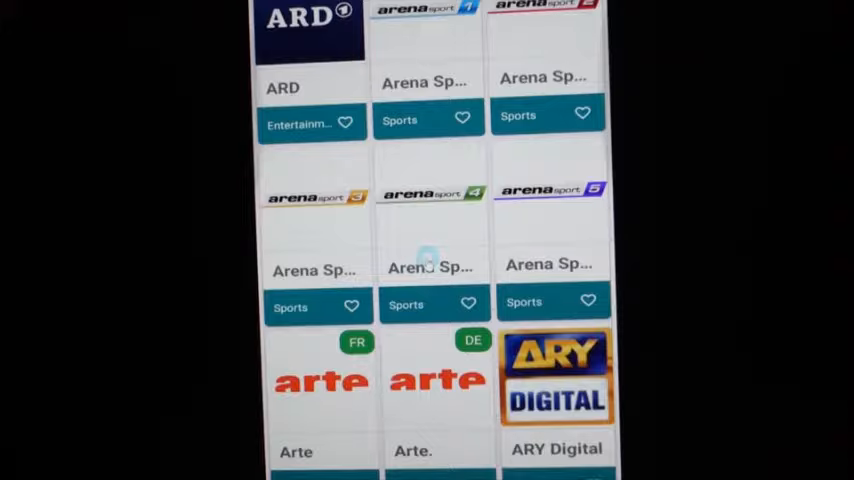
pyautogui.scroll(-3)
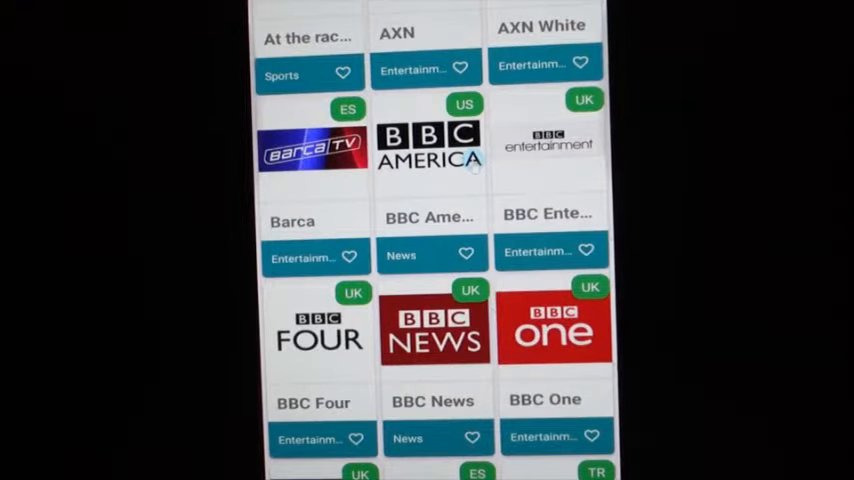
pyautogui.scroll(-3)
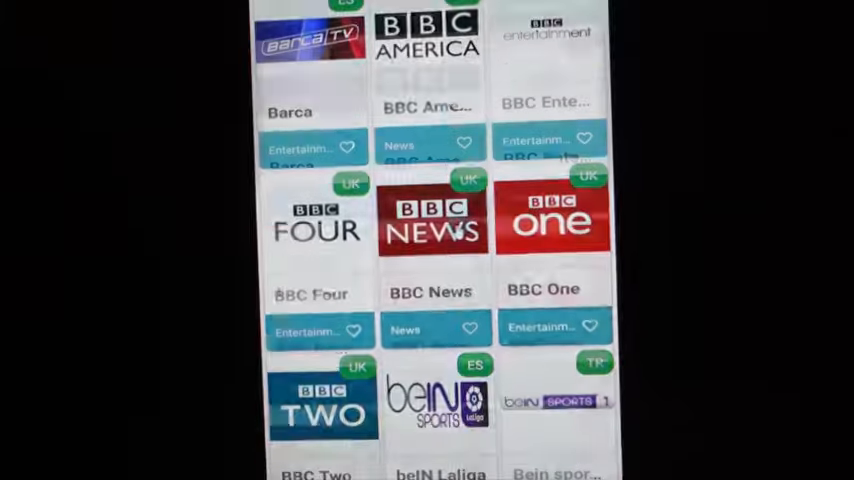
pyautogui.scroll(-3)
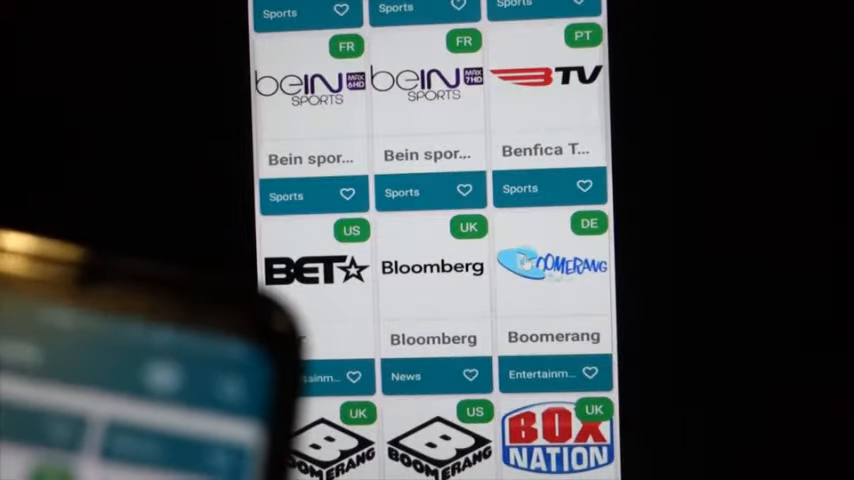
# - Rotate the mirrored All Channels grid to landscape, back at 3 sat, 3E and 4seven
pyautogui.click(315, 265)
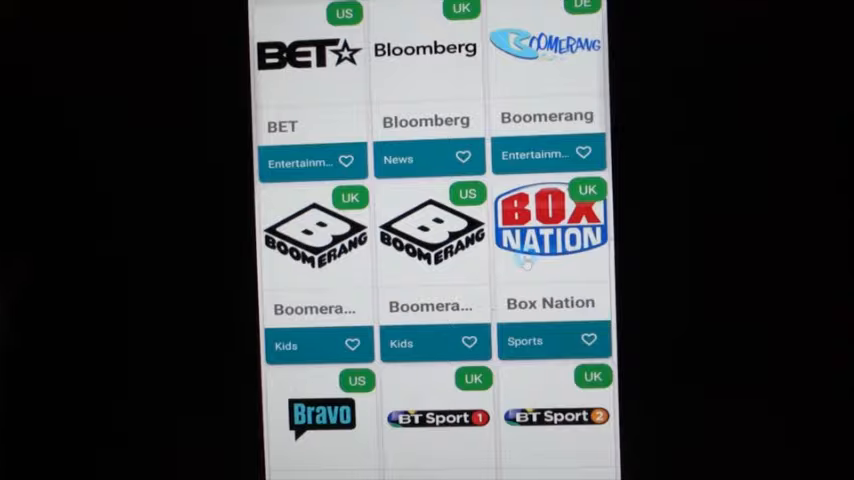
pyautogui.click(313, 230)
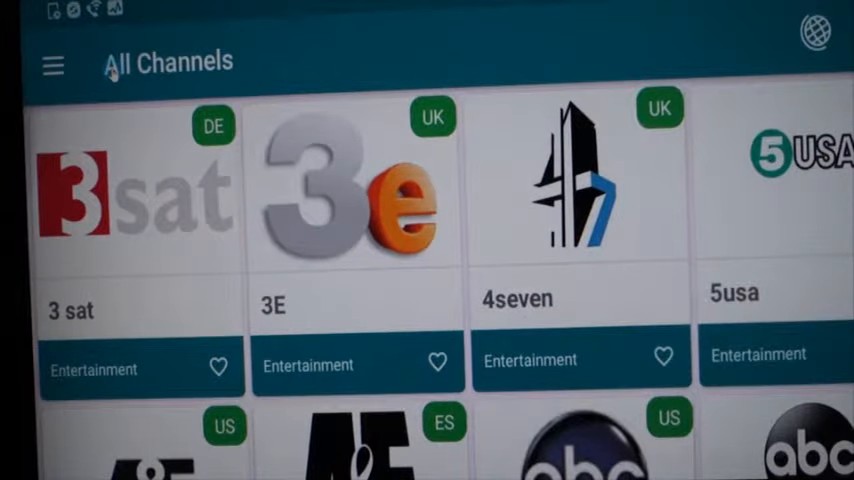
# - Scroll the landscape grid from A&E and Animal Planet down to Box Nation, Bravo and BT Sport 1
pyautogui.scroll(-3)
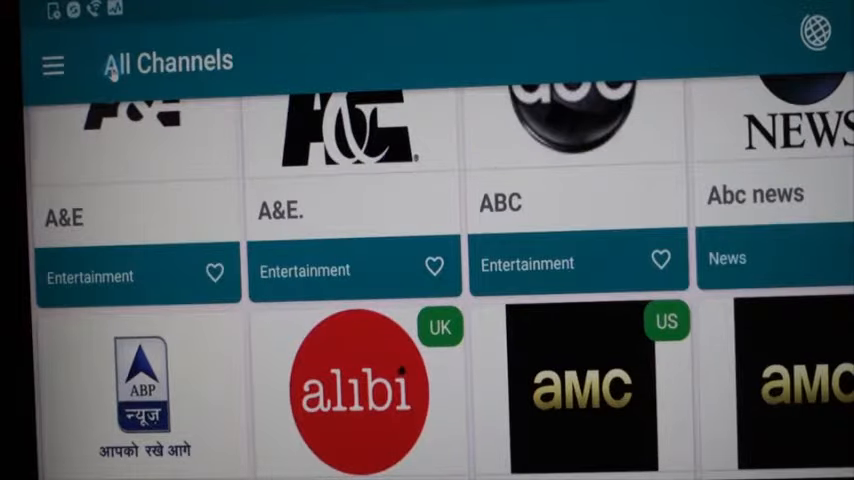
pyautogui.scroll(-3)
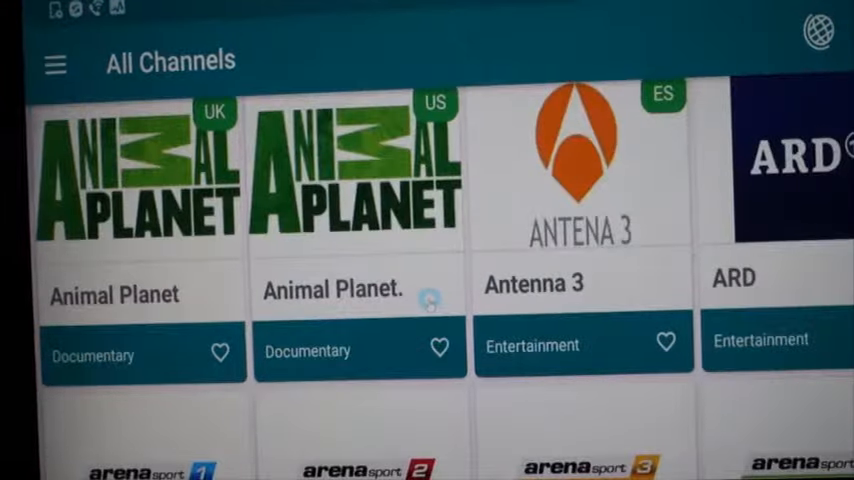
pyautogui.scroll(-3)
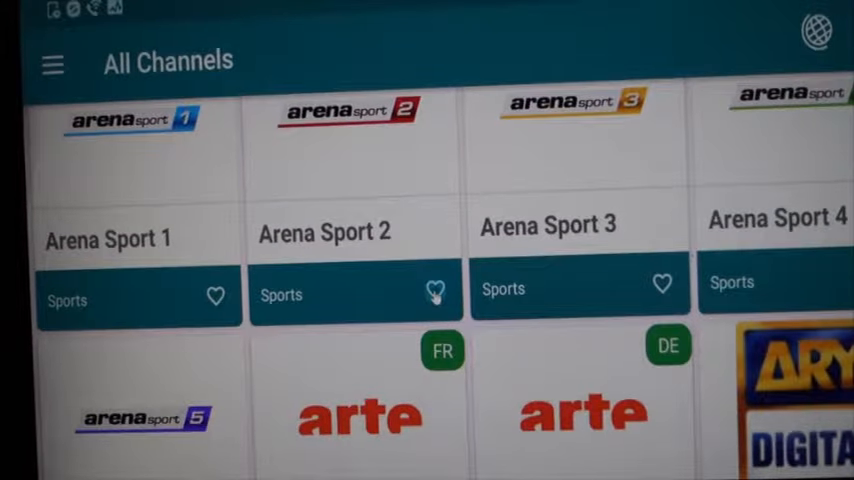
pyautogui.click(435, 291)
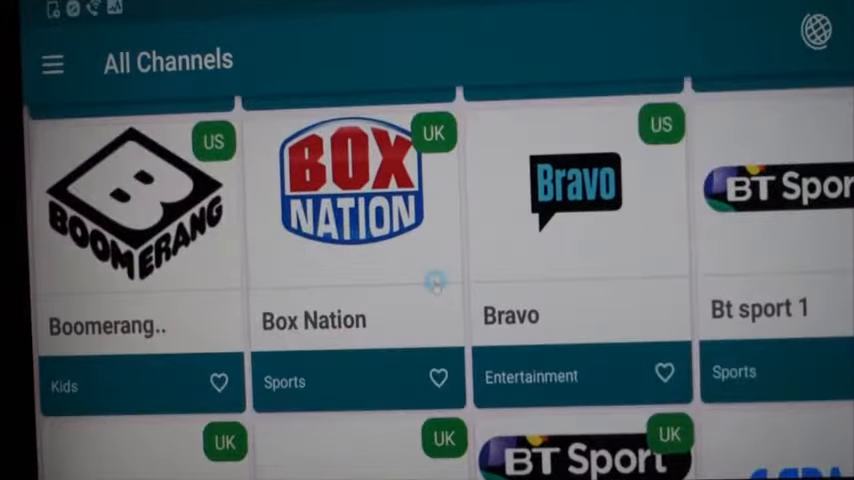
# - Open the Bravo channel and play it from source 2
pyautogui.click(350, 190)
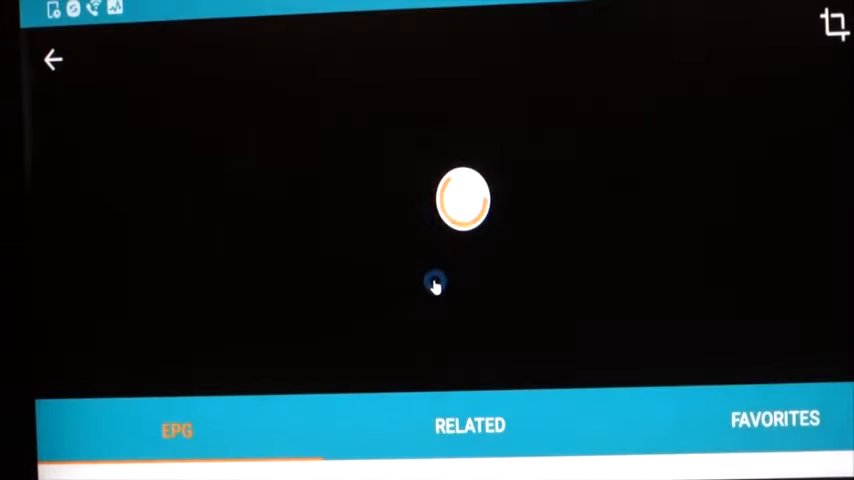
pyautogui.moveTo(480, 300)
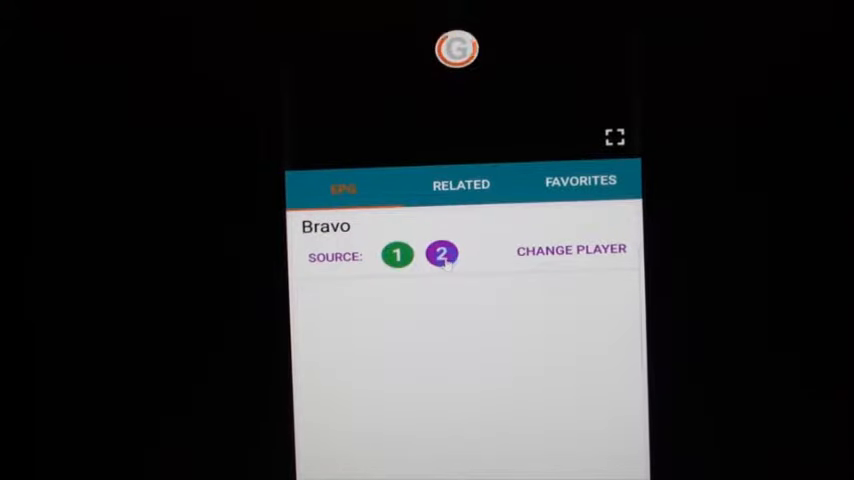
pyautogui.click(396, 255)
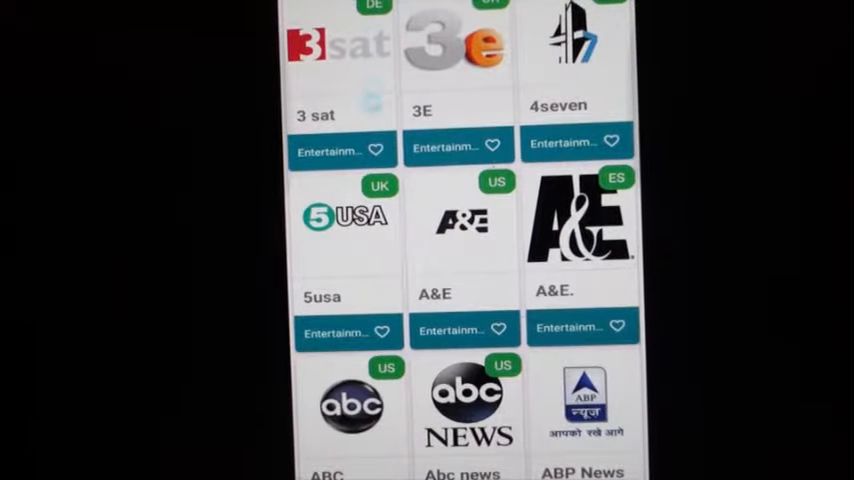
# - Scroll the grid past Canal+ and Cartoon Network to CBS Drama, Cbsn and Challenge
pyautogui.scroll(-3)
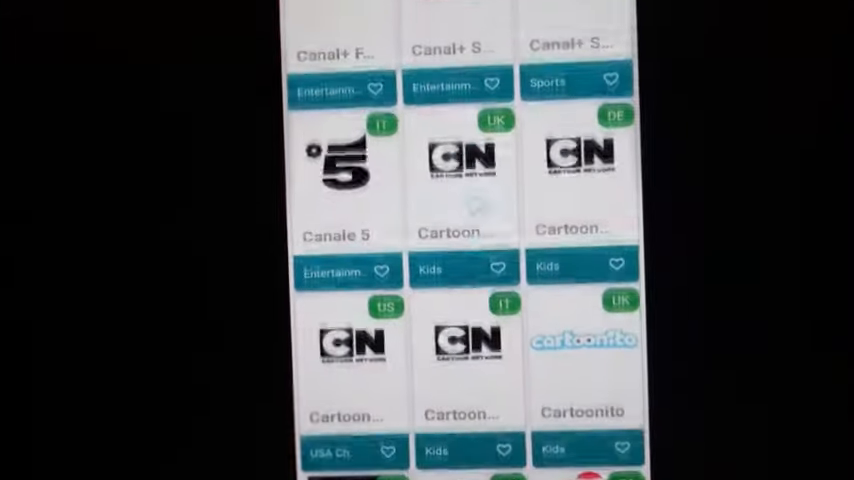
pyautogui.scroll(-3)
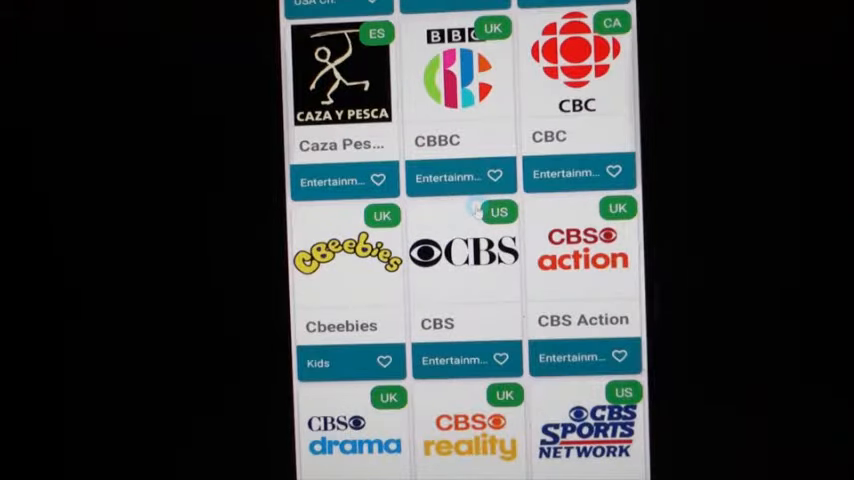
pyautogui.scroll(-3)
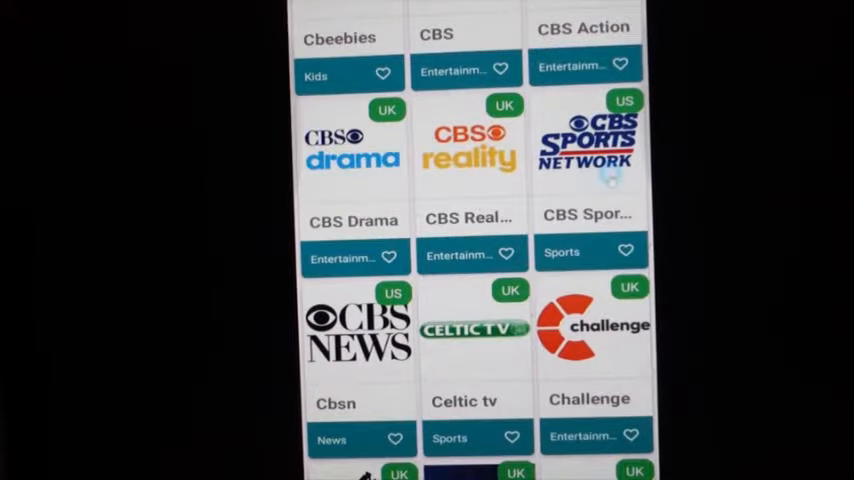
pyautogui.click(585, 150)
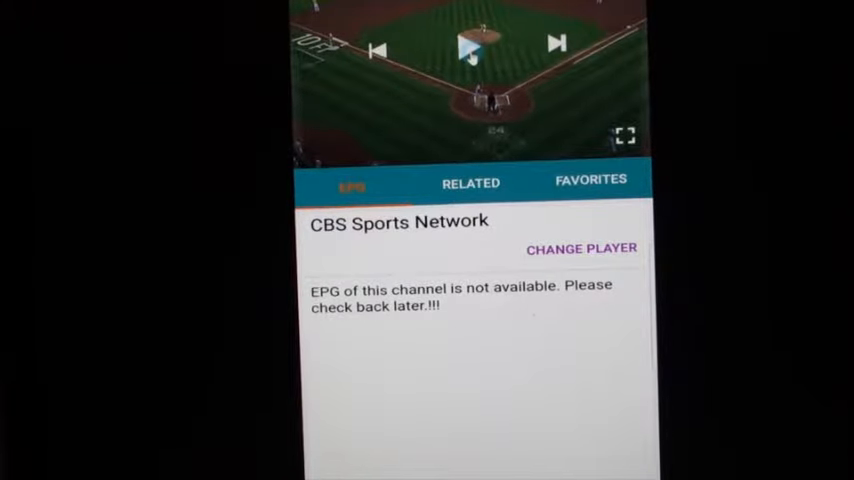
pyautogui.click(469, 48)
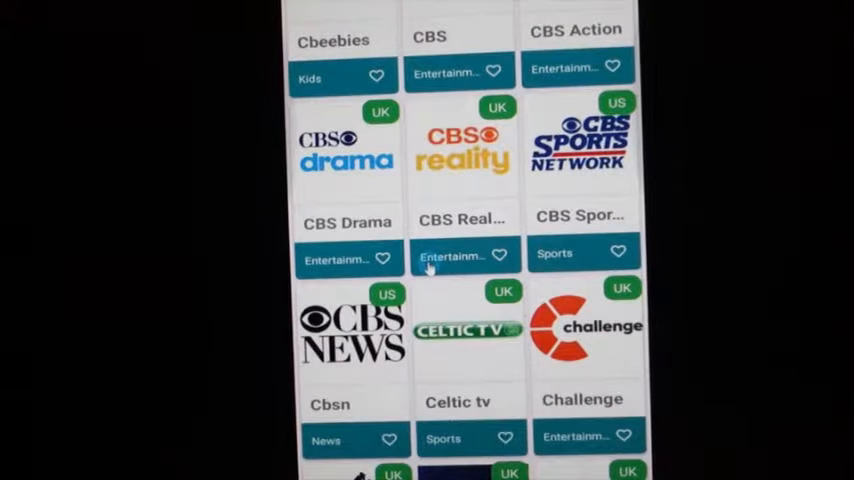
# - Scroll past Cine+ Premier, Cinemagic and Cinemax to CNBC, CNN and Comedy Central
pyautogui.scroll(-3)
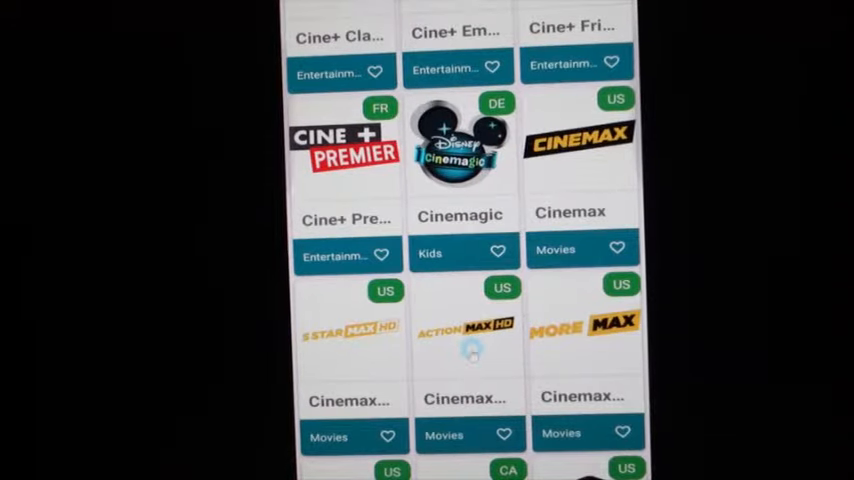
pyautogui.scroll(-3)
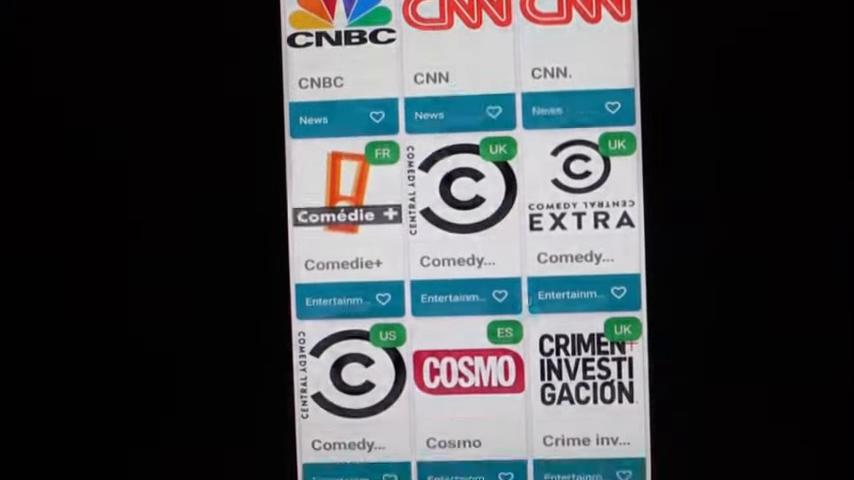
# - Scroll the Mobdro grid through the Fox channels to FX, Global TV, Gulli and H2
pyautogui.scroll(-3)
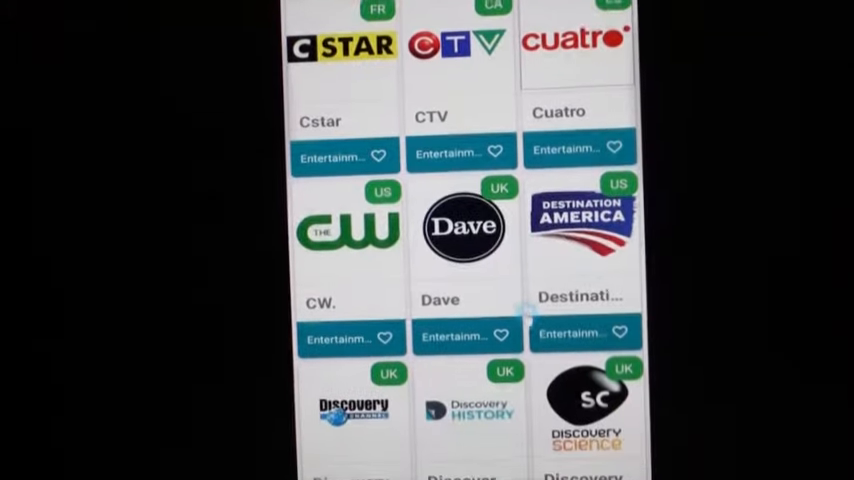
pyautogui.scroll(-3)
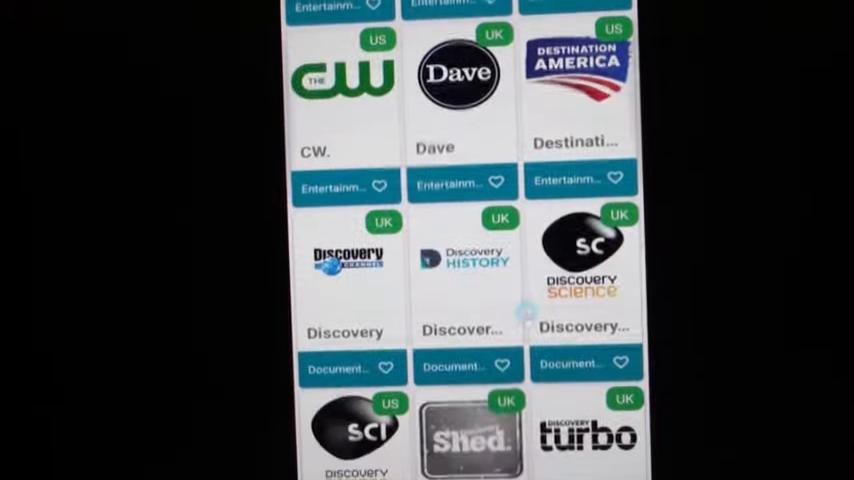
pyautogui.scroll(-3)
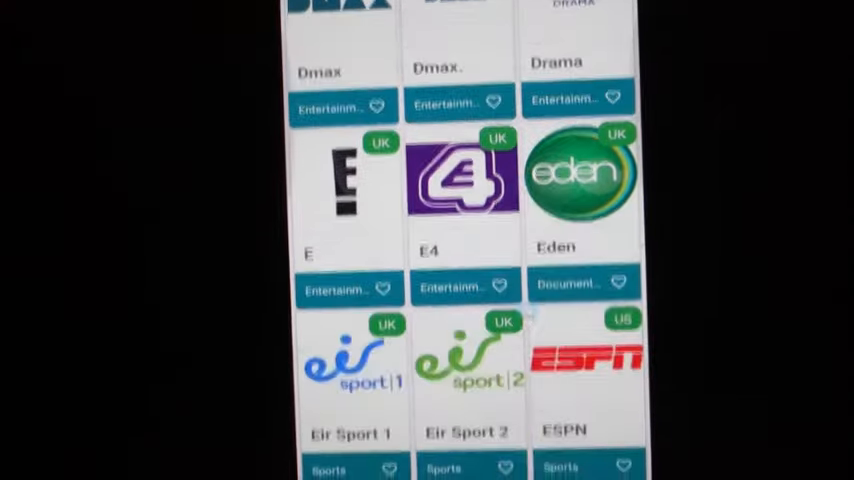
pyautogui.scroll(-3)
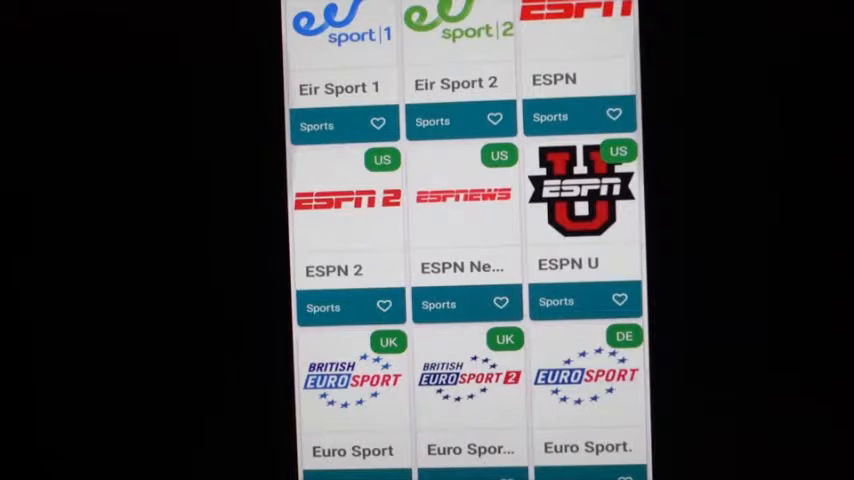
pyautogui.scroll(-3)
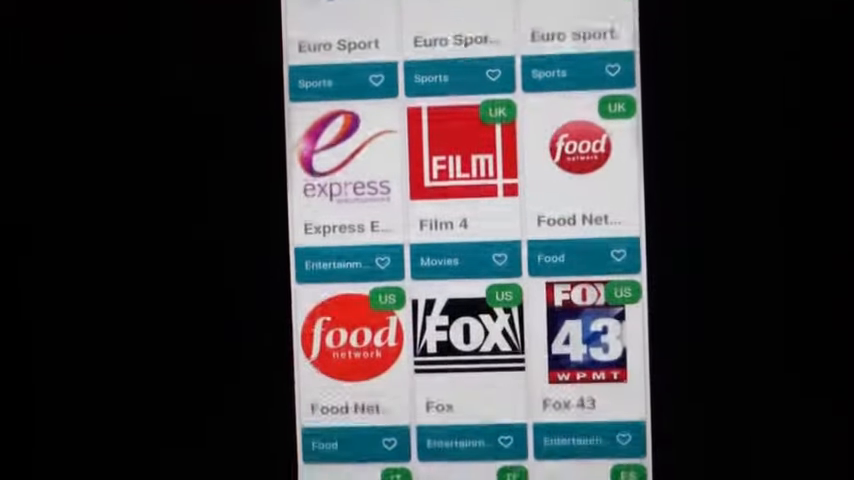
pyautogui.scroll(-3)
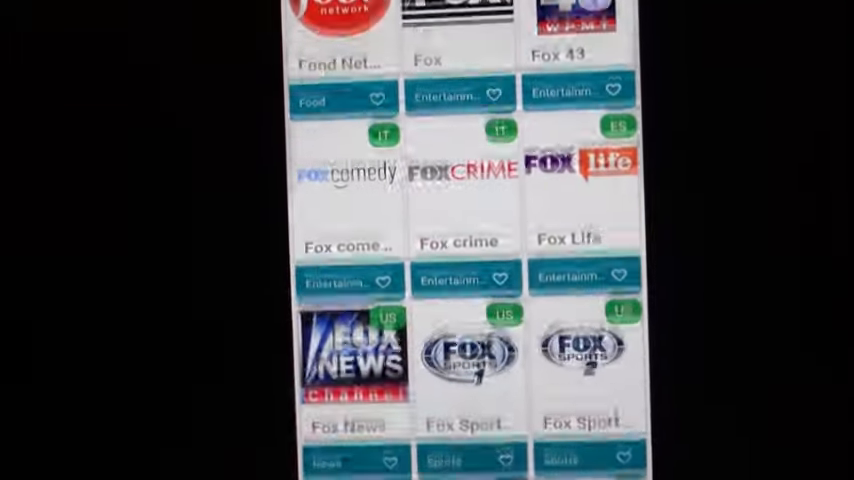
pyautogui.scroll(-3)
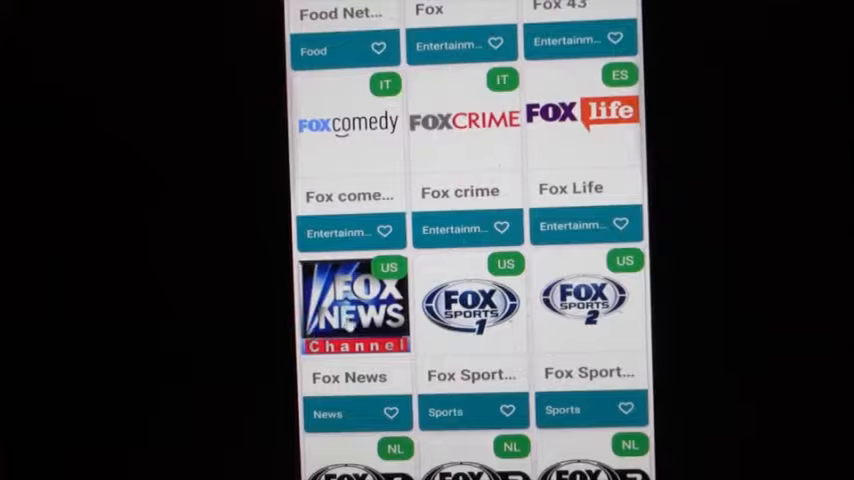
pyautogui.scroll(-3)
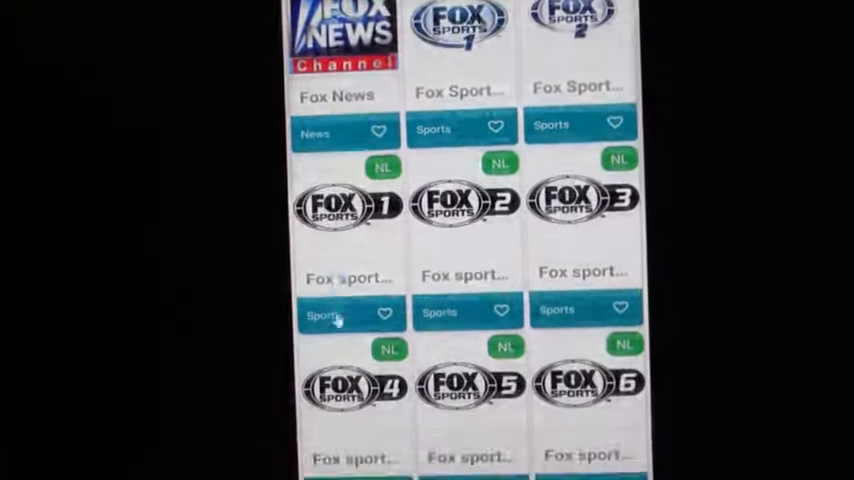
pyautogui.scroll(-3)
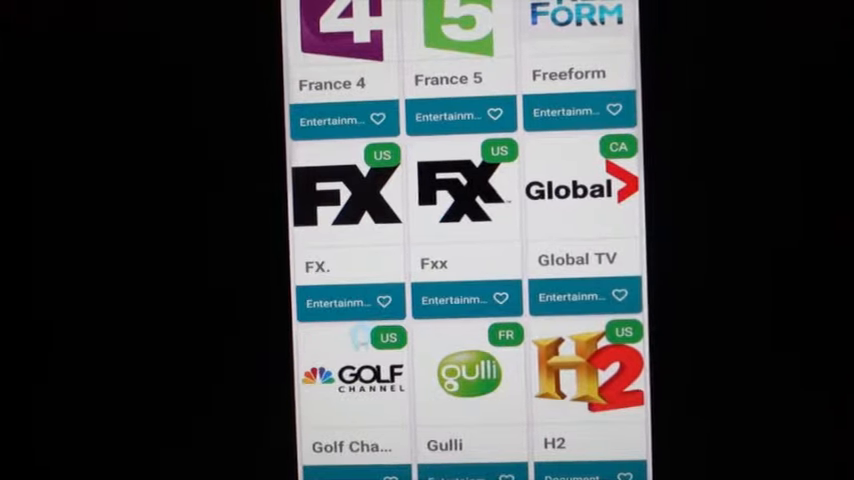
# - Scroll past HBO, HGTV and History to Hum TV, India TV and Investigation
pyautogui.scroll(-3)
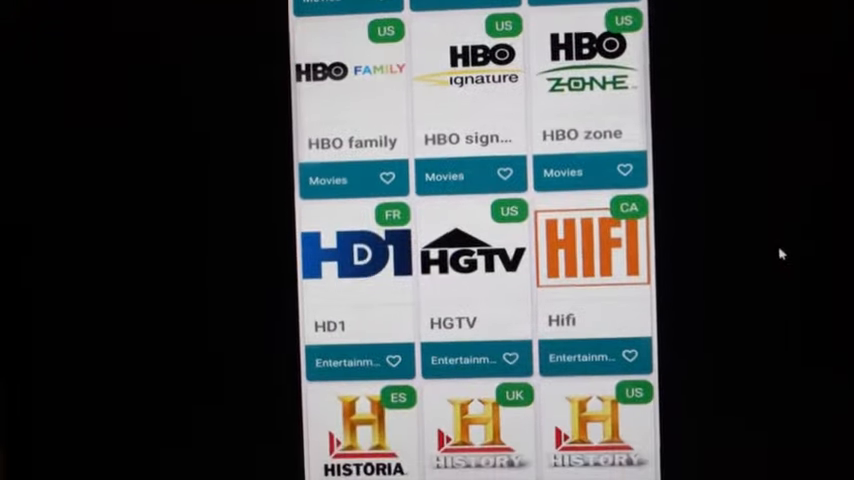
pyautogui.scroll(-3)
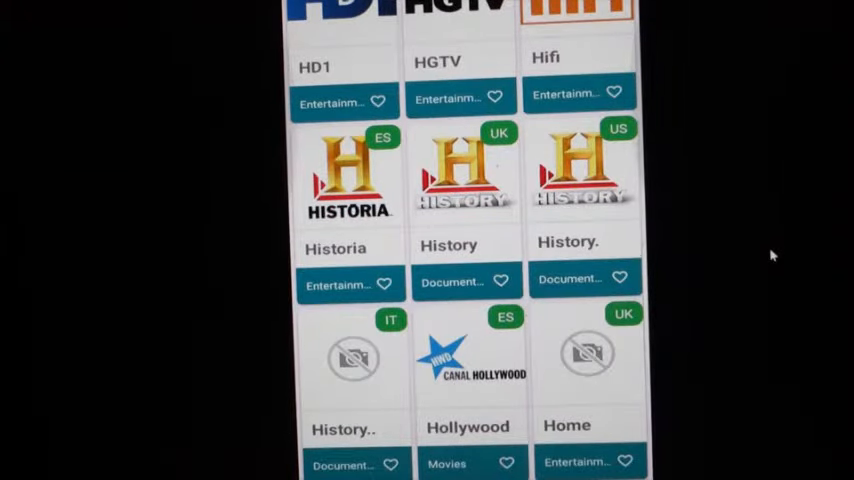
pyautogui.scroll(-3)
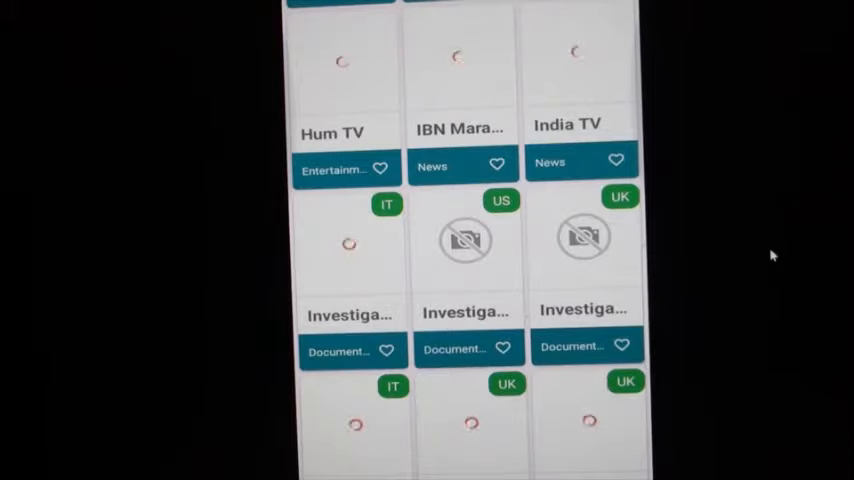
# - Scroll past the ITV, La and Movistar channels to MSNBC and the MTV tiles
pyautogui.scroll(-3)
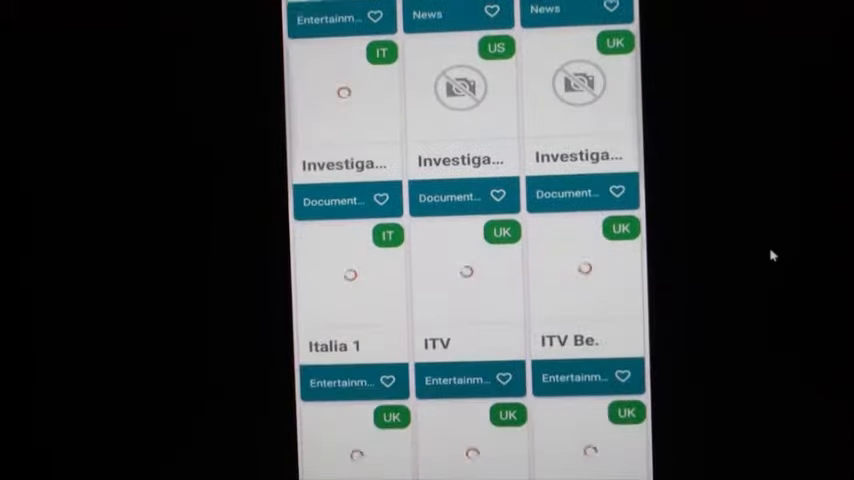
pyautogui.scroll(-3)
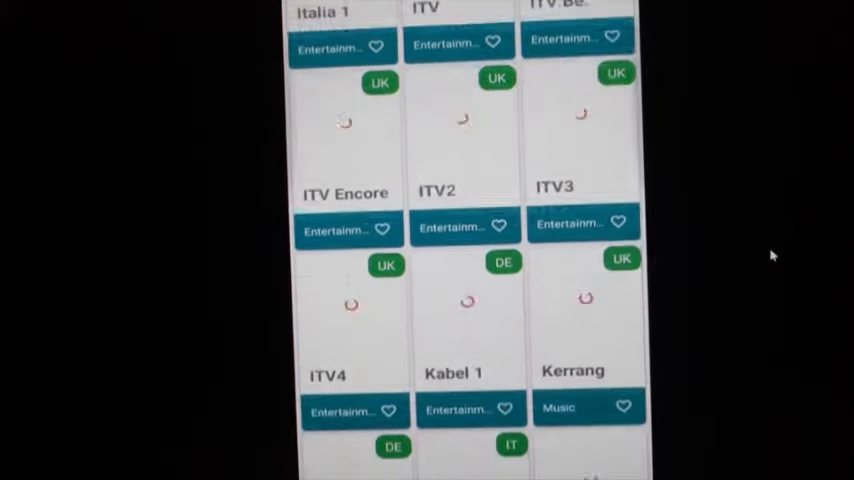
pyautogui.scroll(-3)
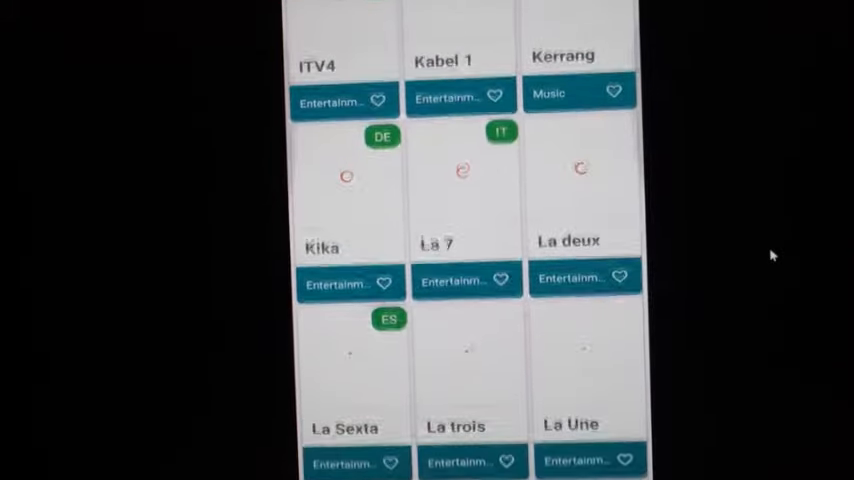
pyautogui.scroll(-3)
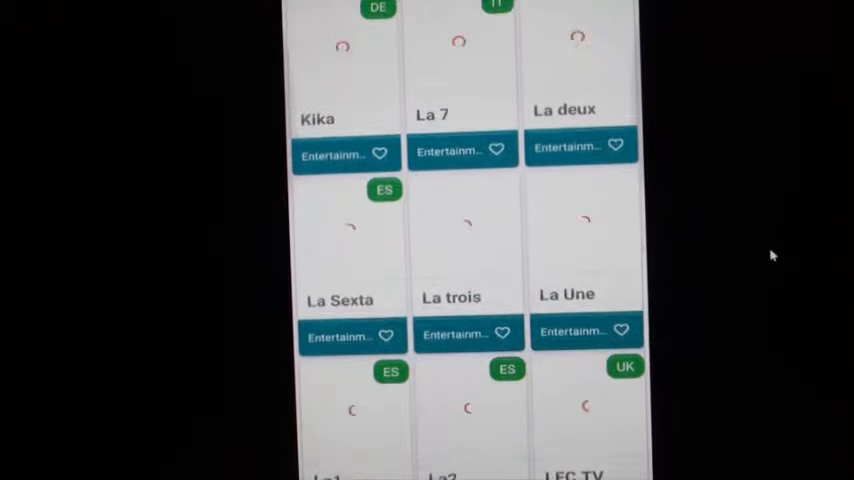
pyautogui.scroll(-3)
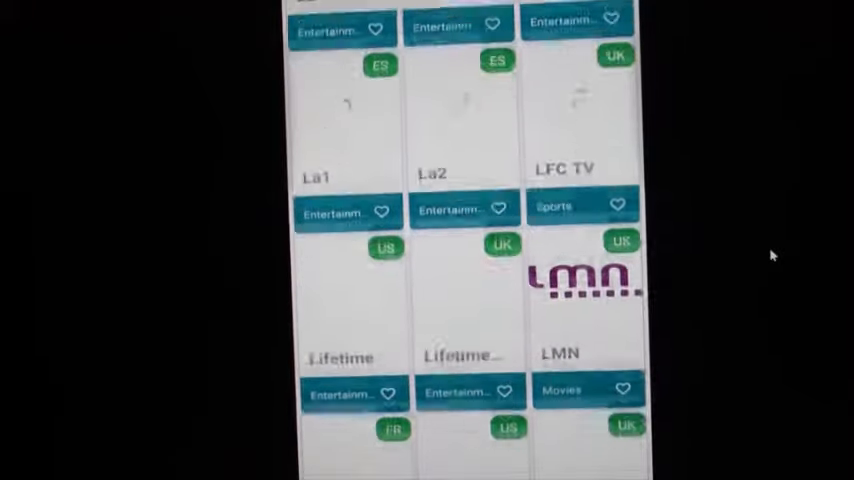
pyautogui.scroll(-3)
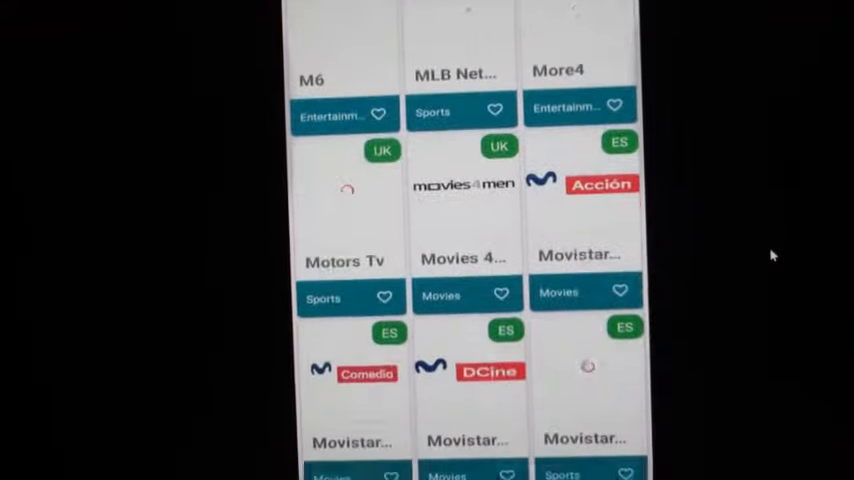
pyautogui.scroll(-3)
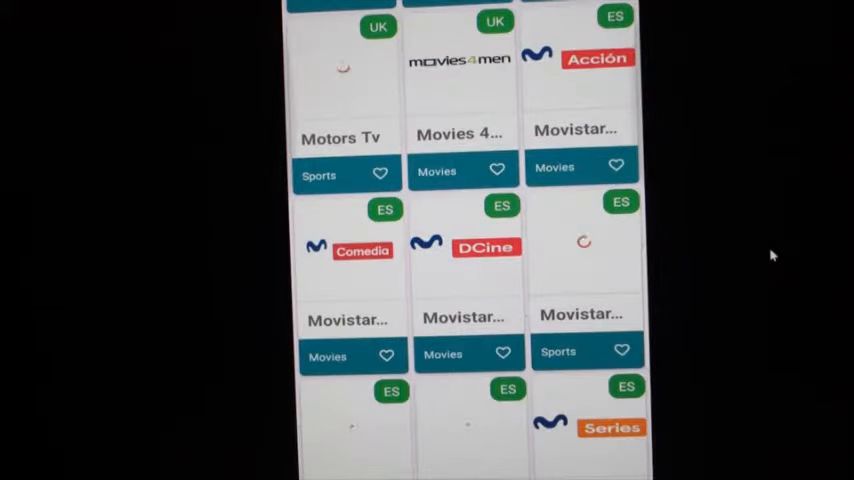
pyautogui.scroll(-3)
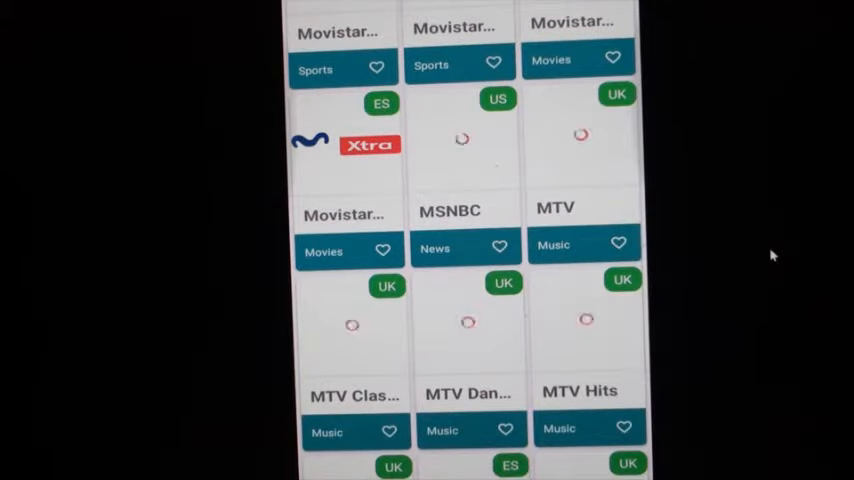
pyautogui.scroll(-3)
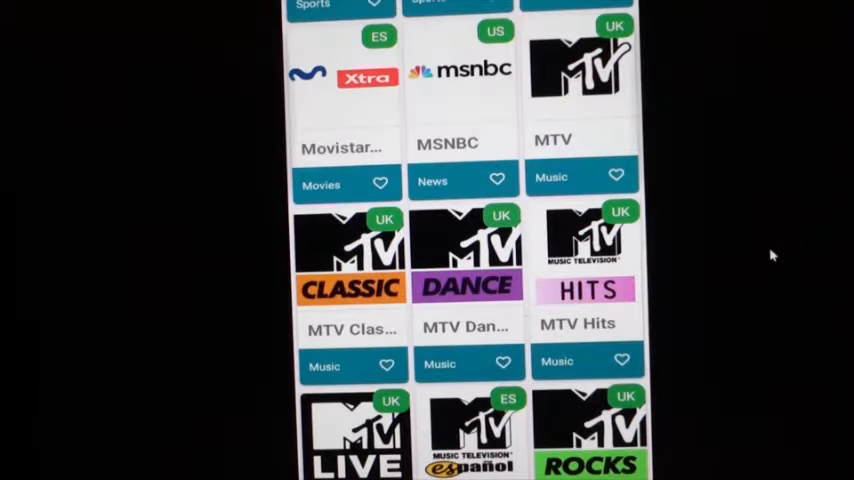
# - Return to the grid's top, showing 3 sat, 3E, 4seven, 5usa, A&E and ABC
pyautogui.scroll(-3)
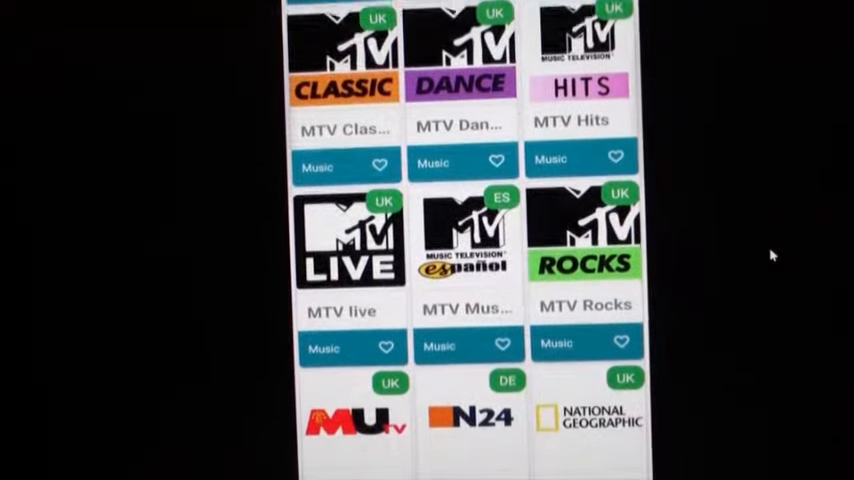
pyautogui.scroll(-3)
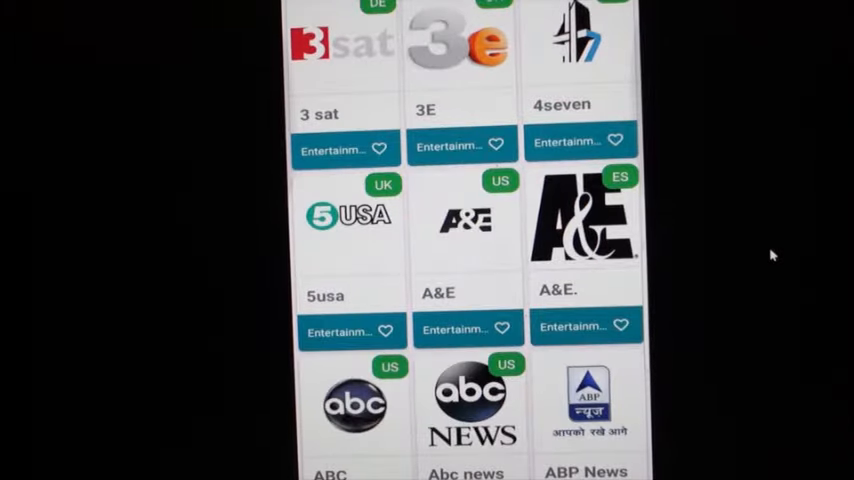
# - Scroll from ITV past the Sky channels to Sky uno, Slam tv, Sony and Sport 1
pyautogui.scroll(-3)
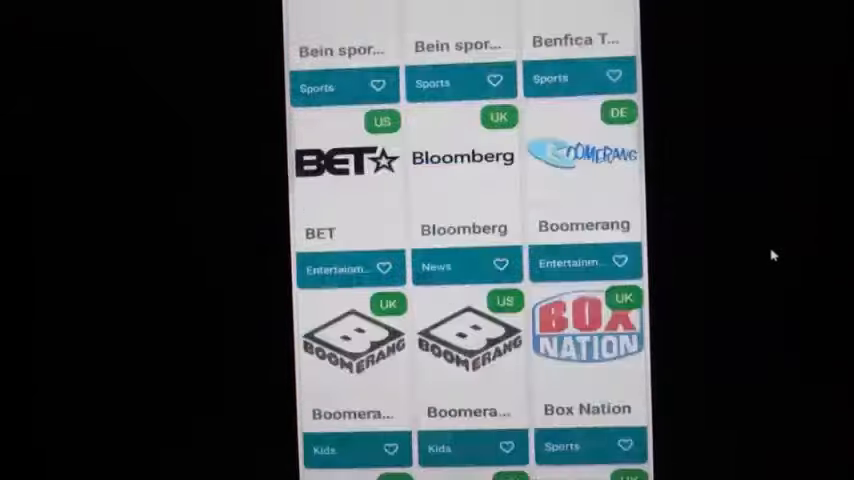
pyautogui.scroll(-3)
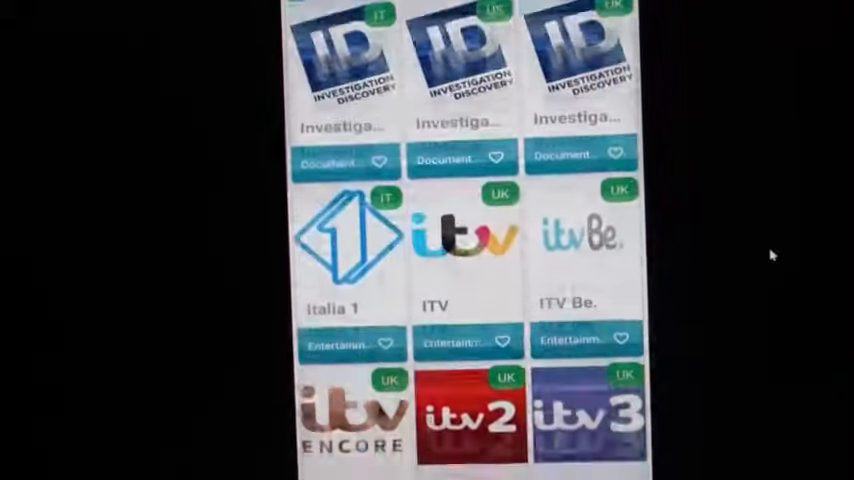
pyautogui.scroll(-3)
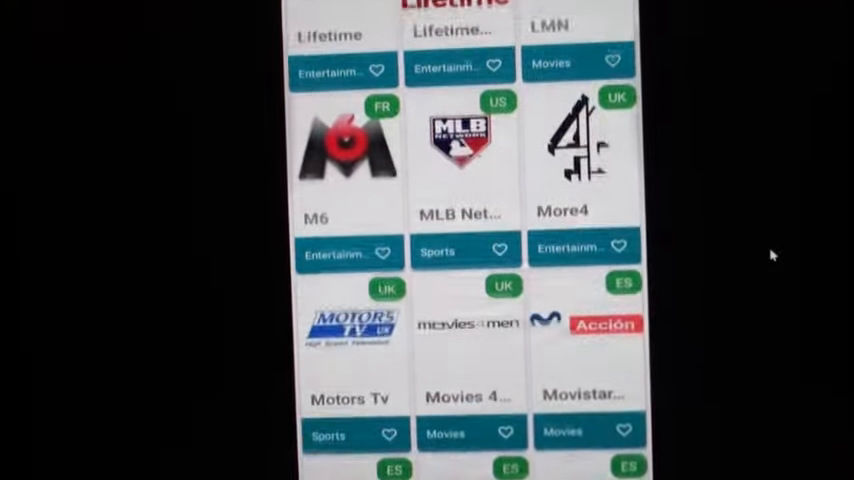
pyautogui.scroll(-3)
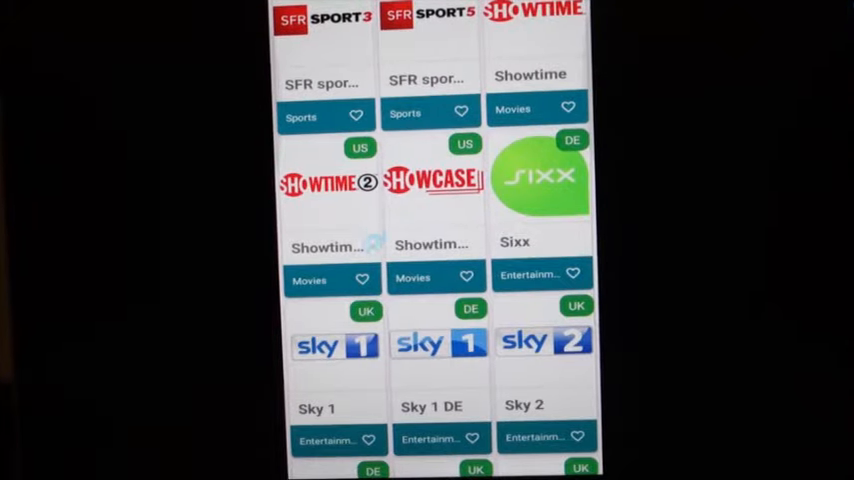
pyautogui.scroll(-3)
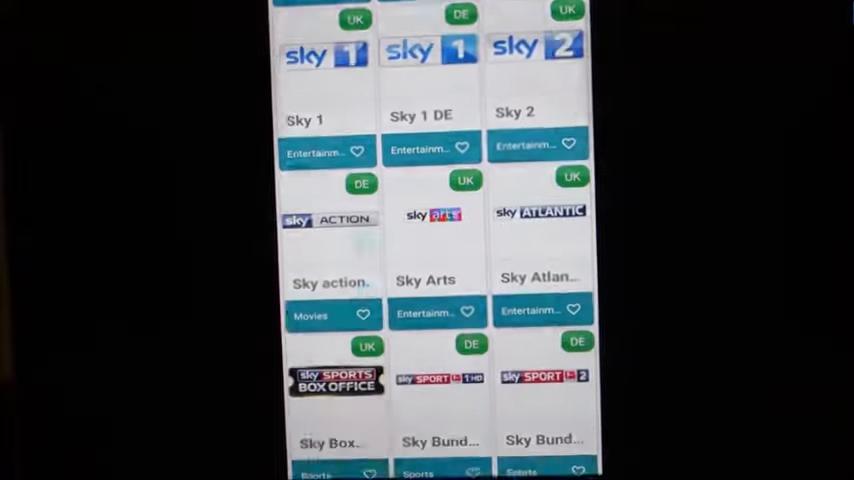
pyautogui.scroll(-3)
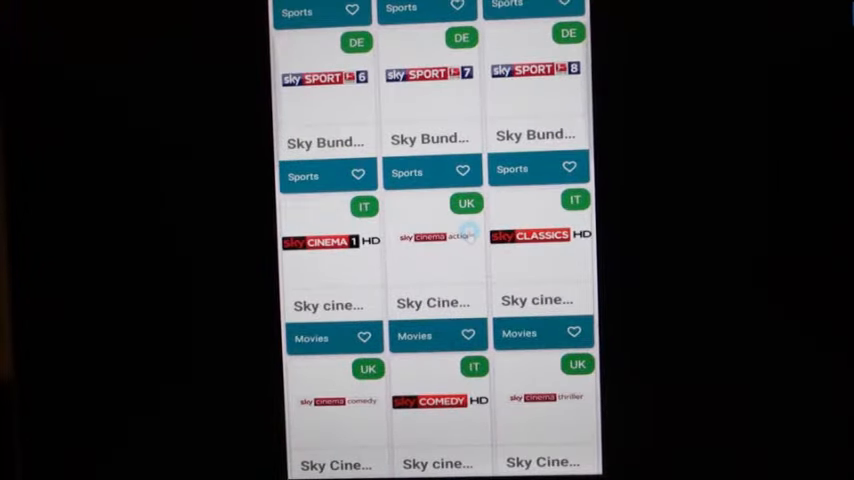
pyautogui.scroll(-3)
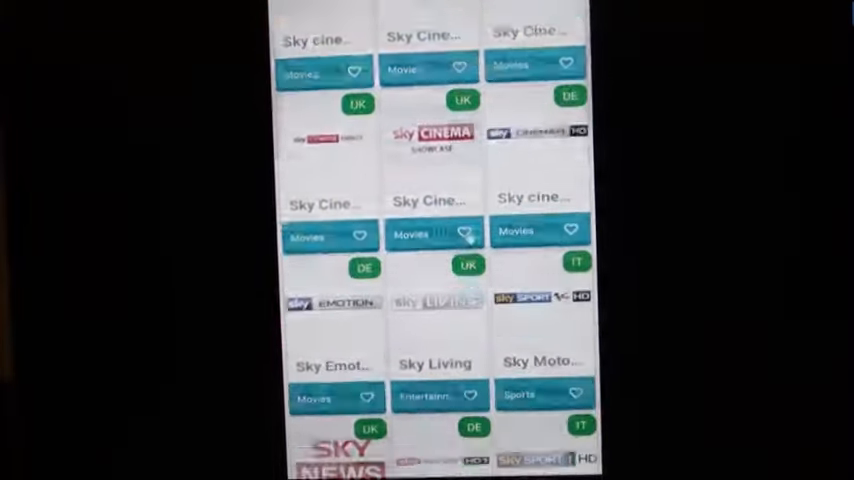
pyautogui.scroll(-3)
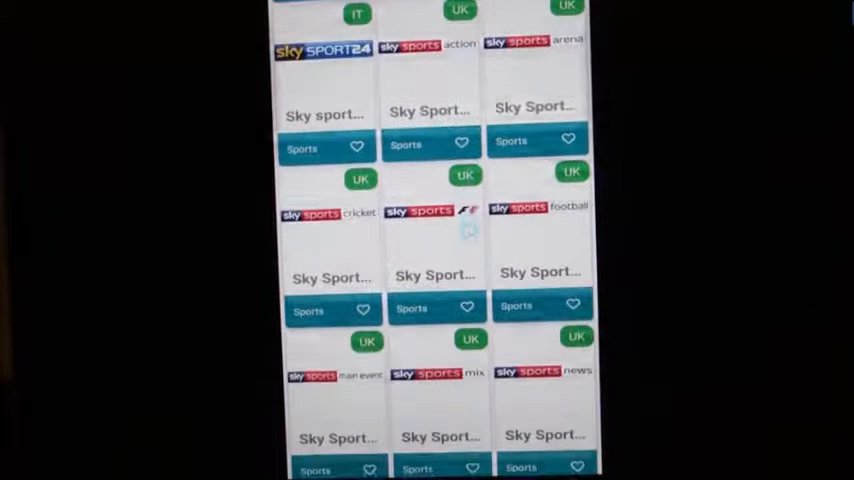
pyautogui.scroll(-3)
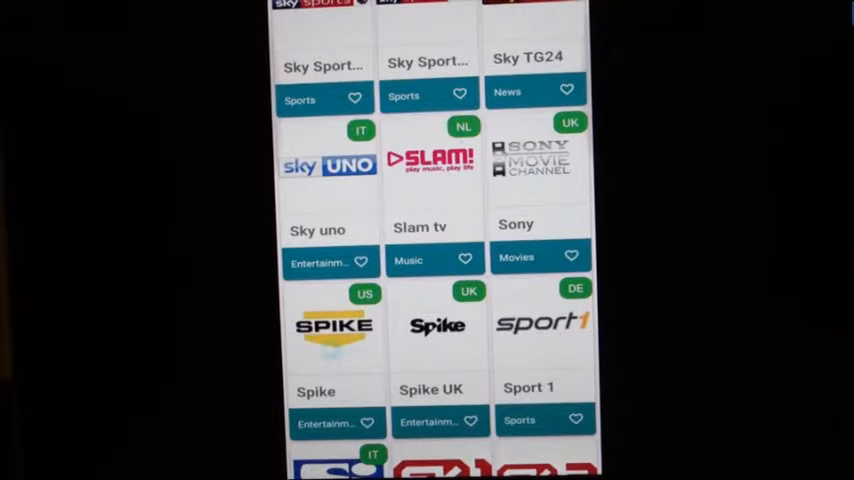
# - Scroll through Starz, TNT and TSN to the TV3, UK Gold and VH1 channels
pyautogui.scroll(-3)
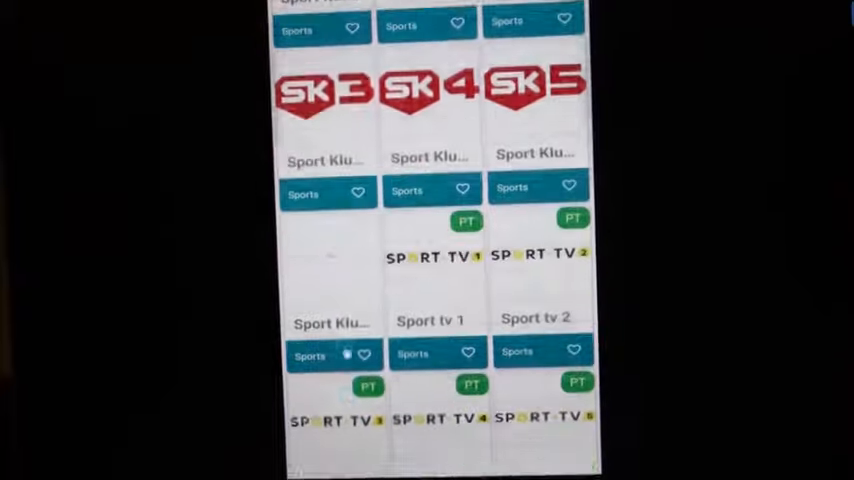
pyautogui.scroll(-3)
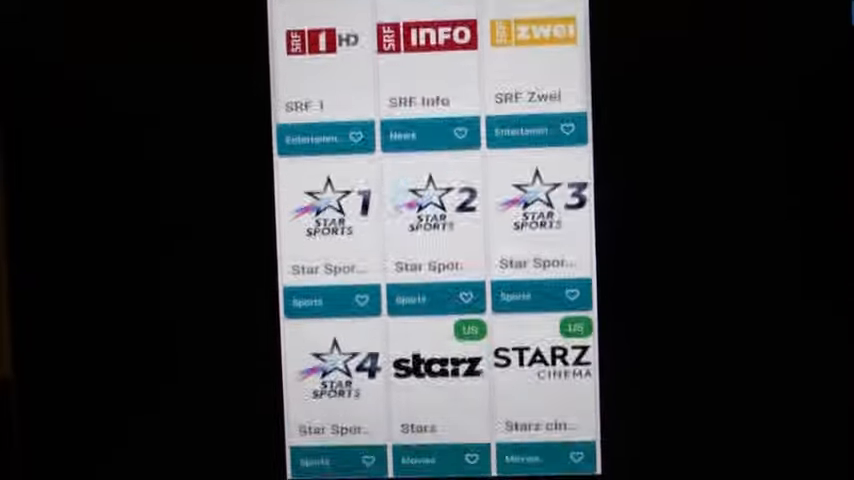
pyautogui.scroll(-3)
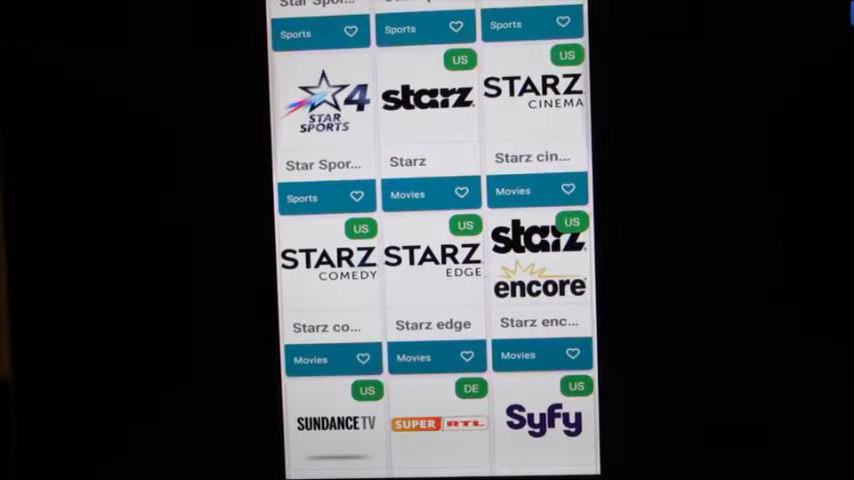
pyautogui.scroll(-3)
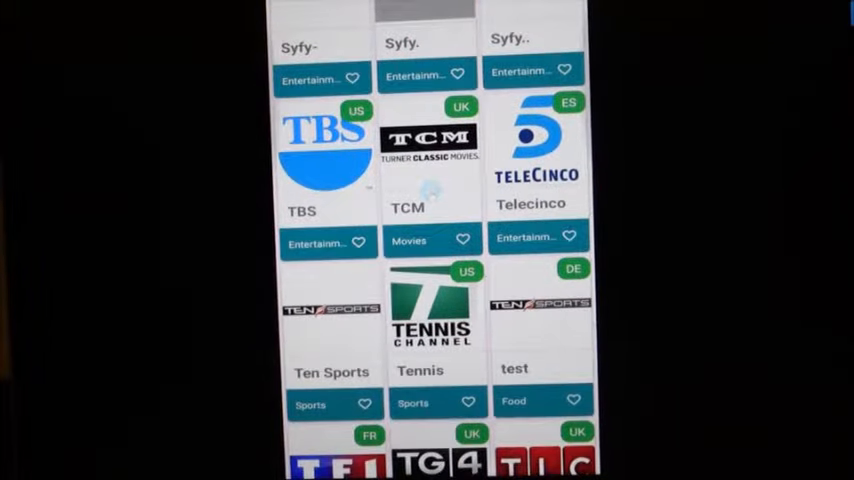
pyautogui.scroll(-3)
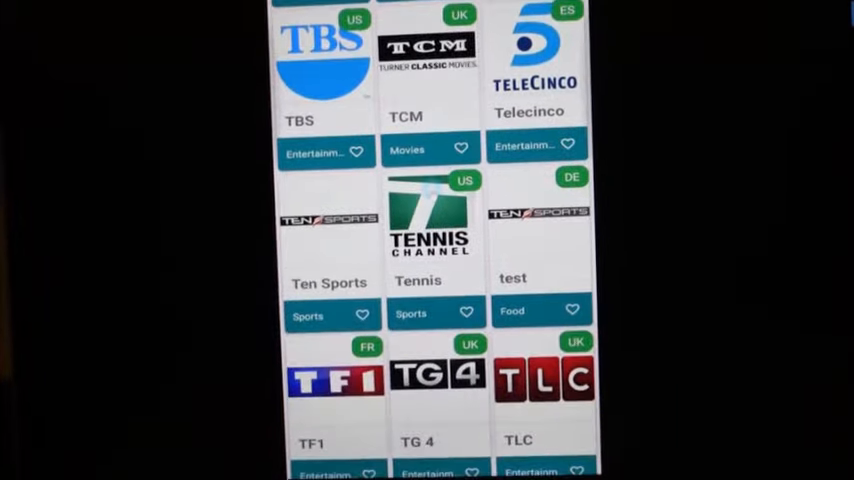
pyautogui.scroll(-3)
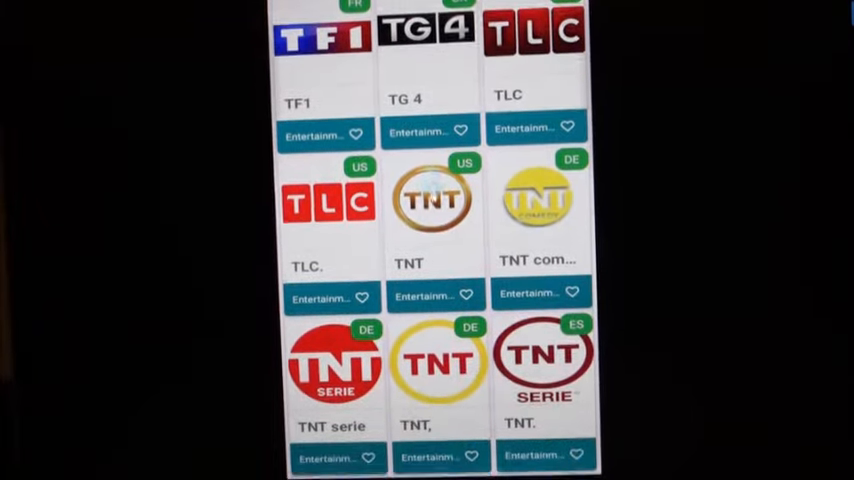
pyautogui.scroll(-3)
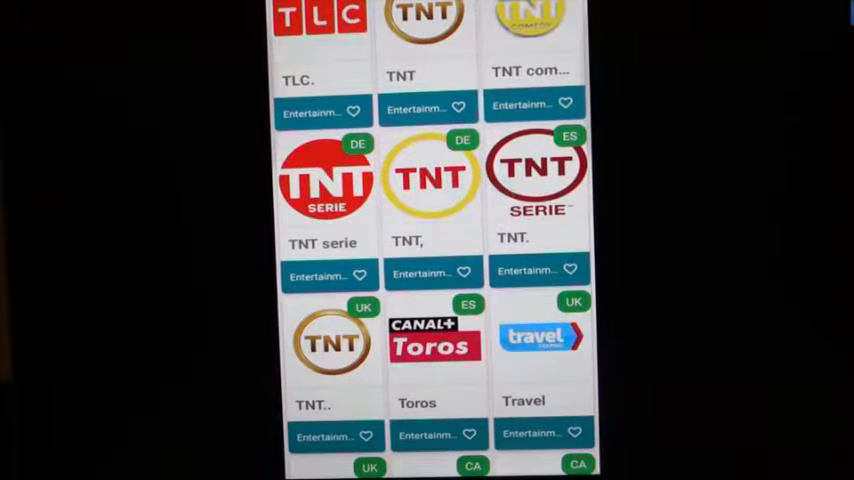
pyautogui.scroll(-3)
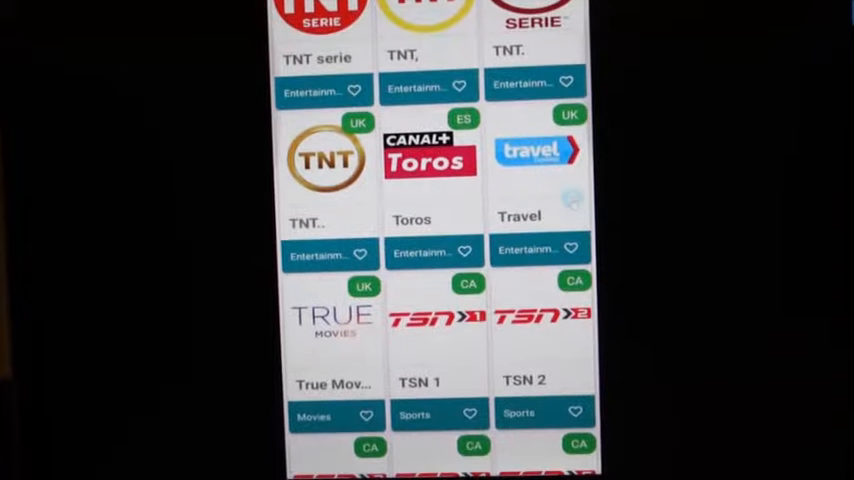
pyautogui.scroll(-3)
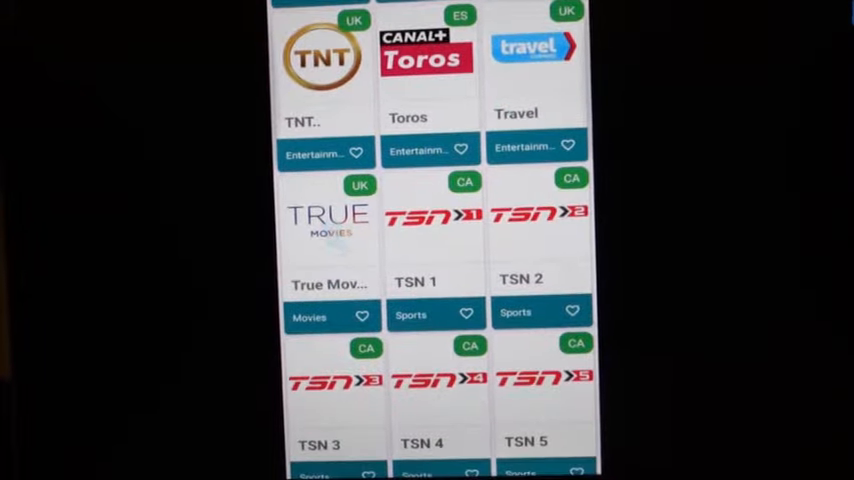
pyautogui.scroll(-3)
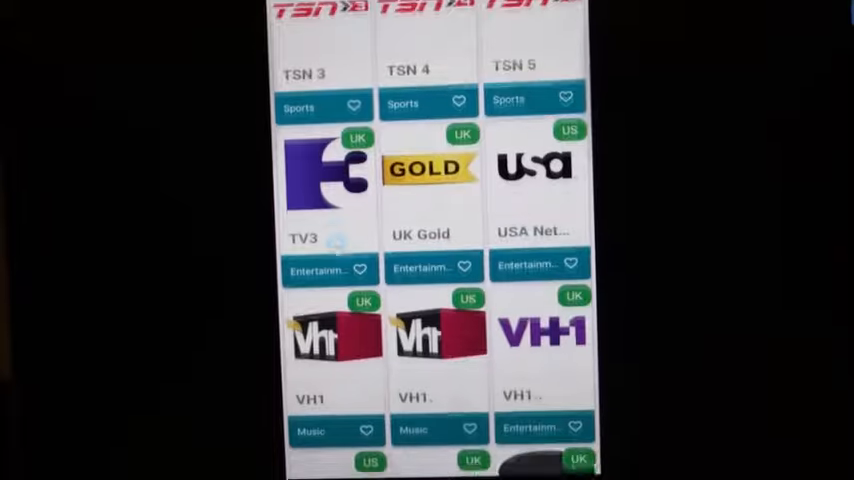
pyautogui.scroll(-3)
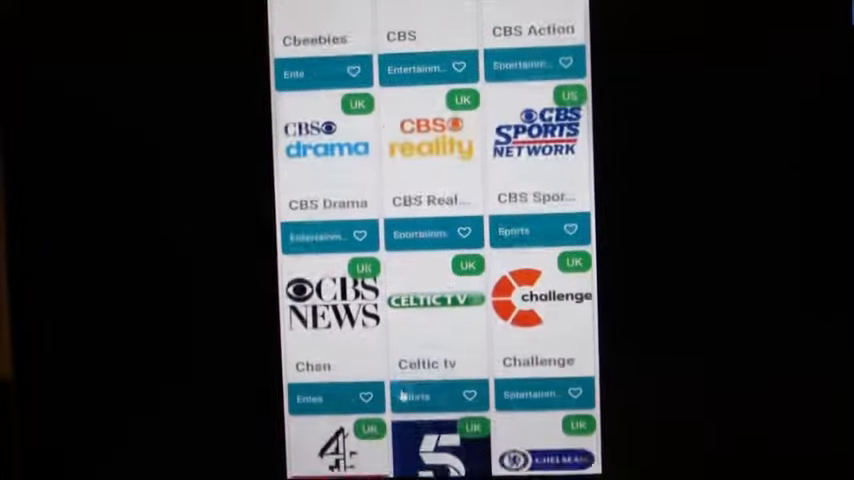
# - Scroll the Mobdro grid back up to the CBS, Cbeebies and CBBC entries
pyautogui.scroll(-3)
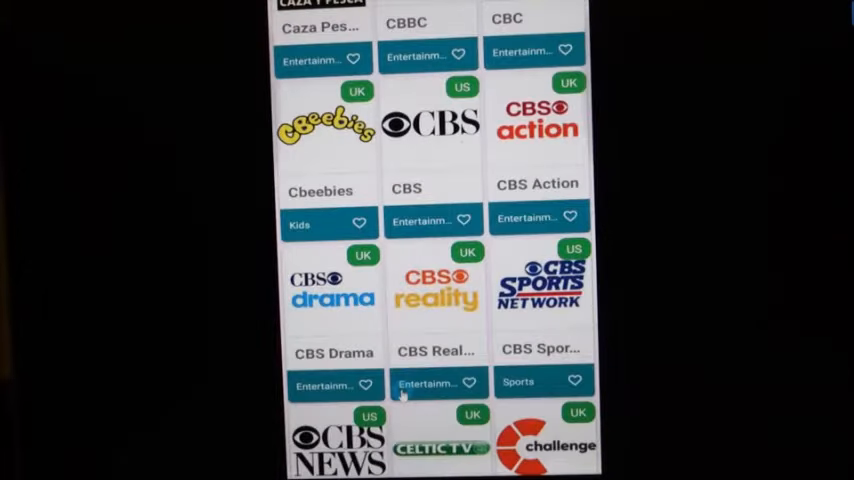
pyautogui.scroll(3)
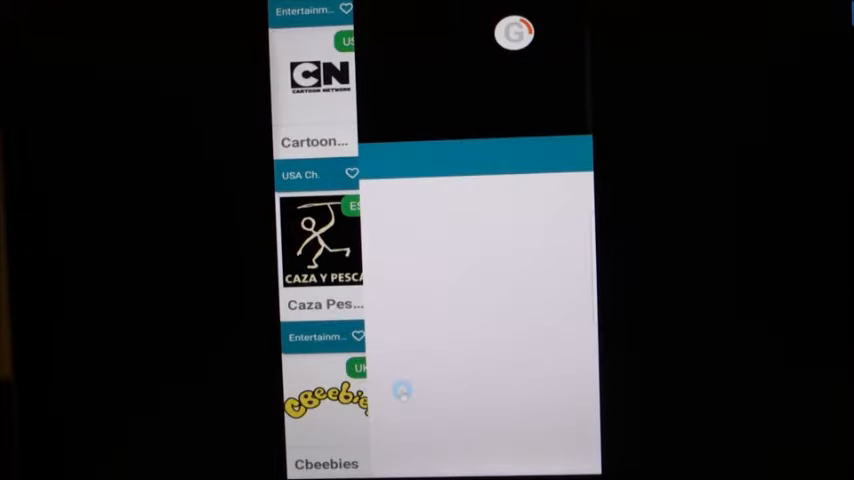
# - Switch Mobdro to the Channels list view and scroll through ABC, CTV and CBC
pyautogui.click(320, 80)
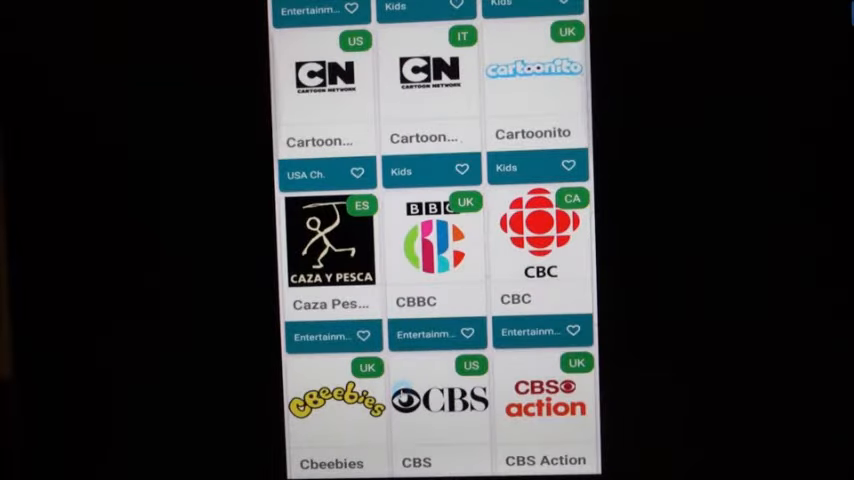
pyautogui.scroll(-3)
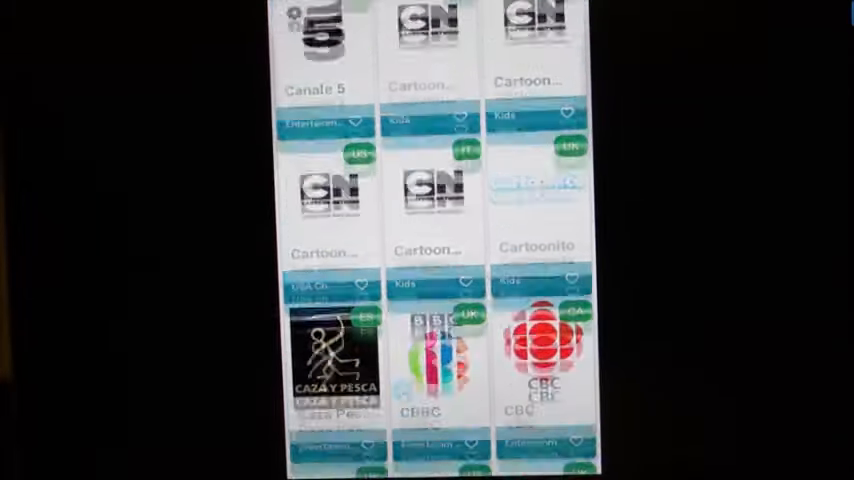
pyautogui.scroll(-3)
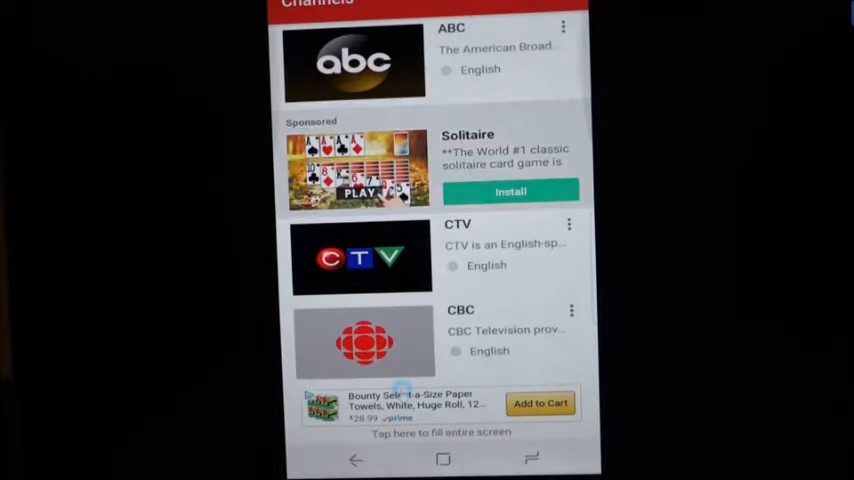
# - Scroll further down the ABC, CTV, CBC channel list, then go back to Mobdro home
pyautogui.scroll(-3)
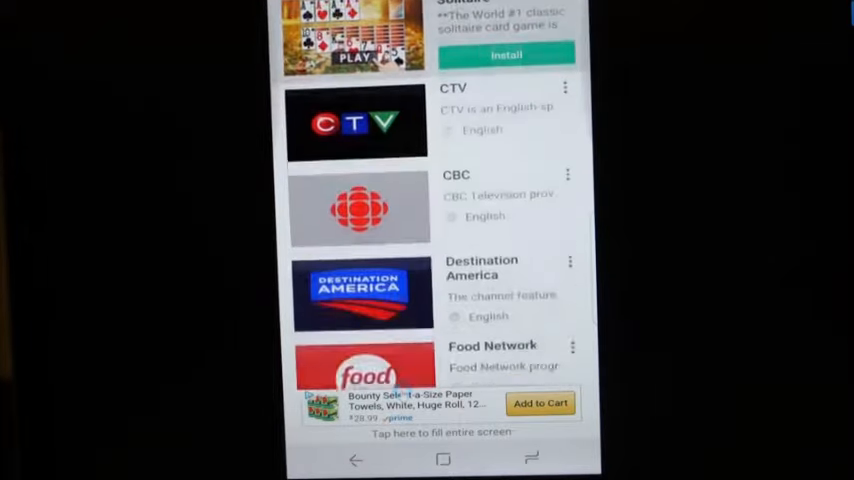
pyautogui.scroll(-3)
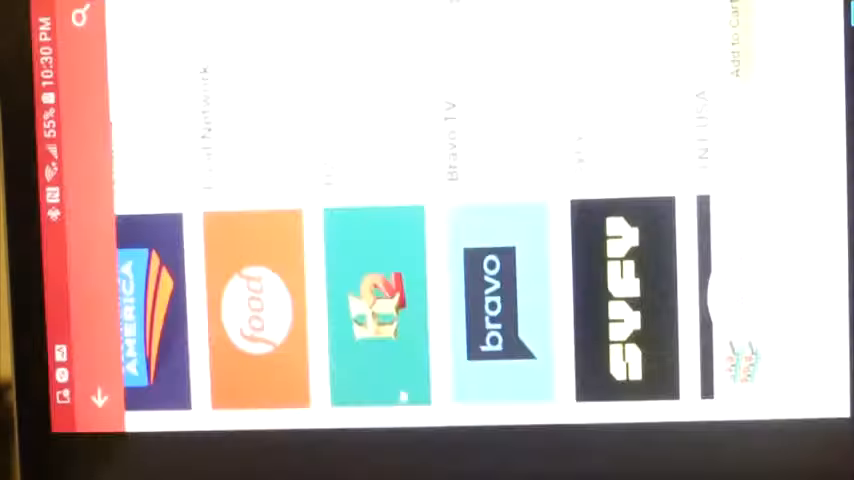
pyautogui.click(498, 305)
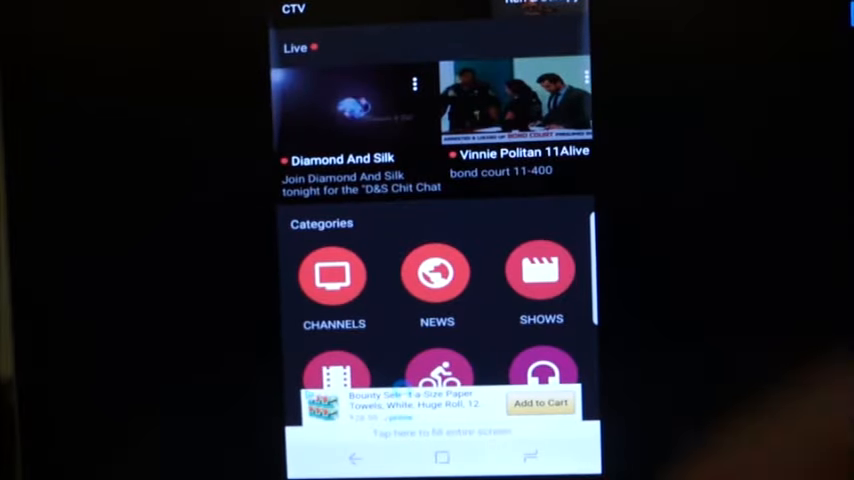
pyautogui.scroll(-3)
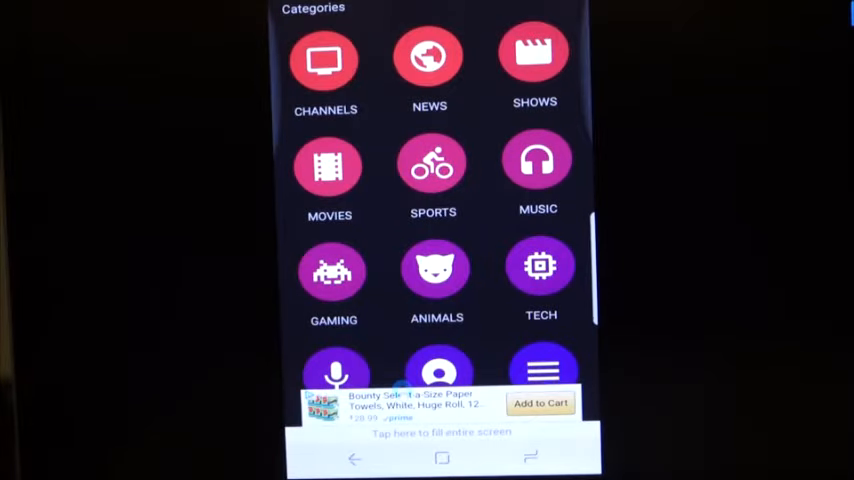
pyautogui.click(325, 60)
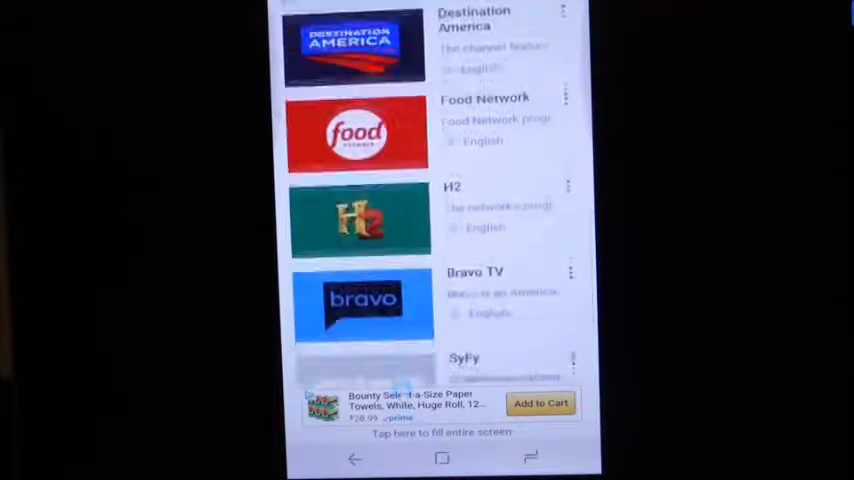
pyautogui.scroll(-3)
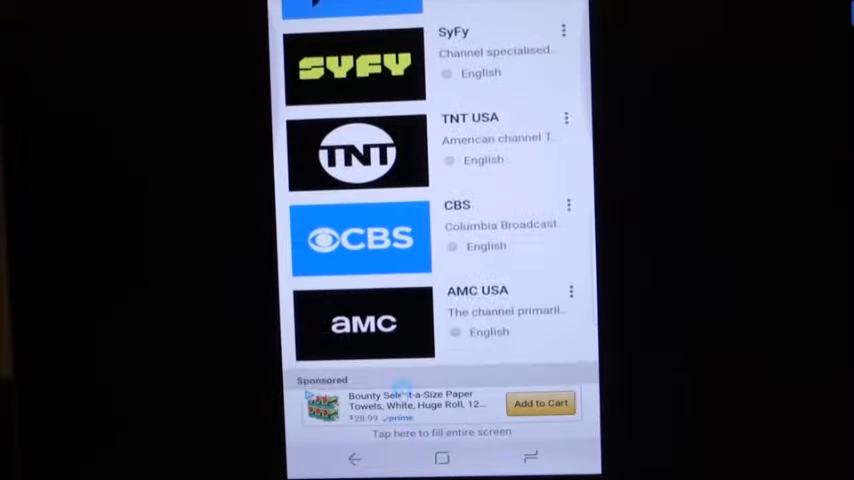
pyautogui.scroll(-3)
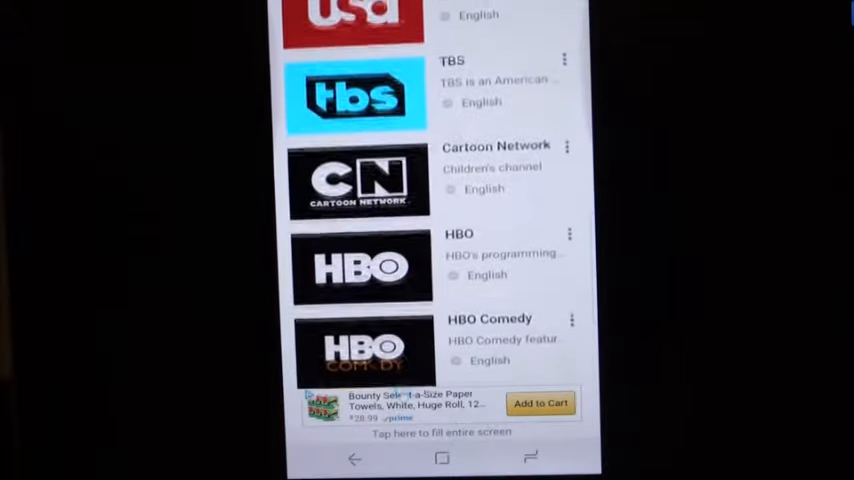
pyautogui.scroll(-3)
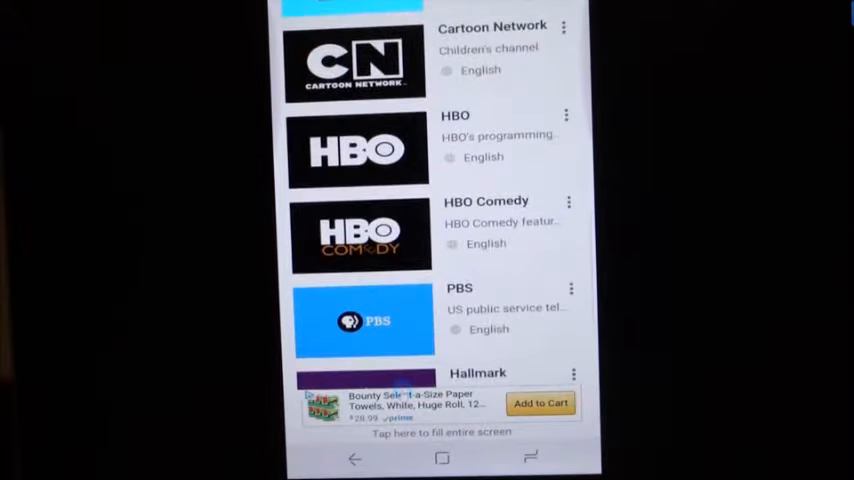
pyautogui.scroll(-3)
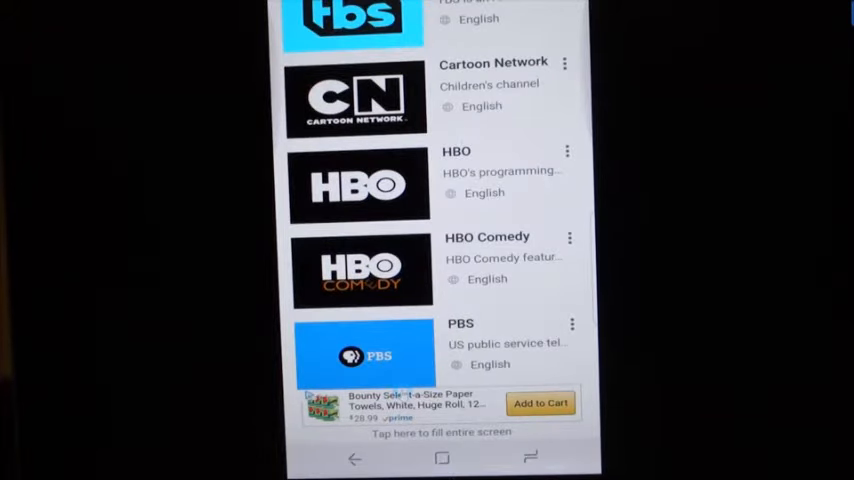
pyautogui.scroll(-3)
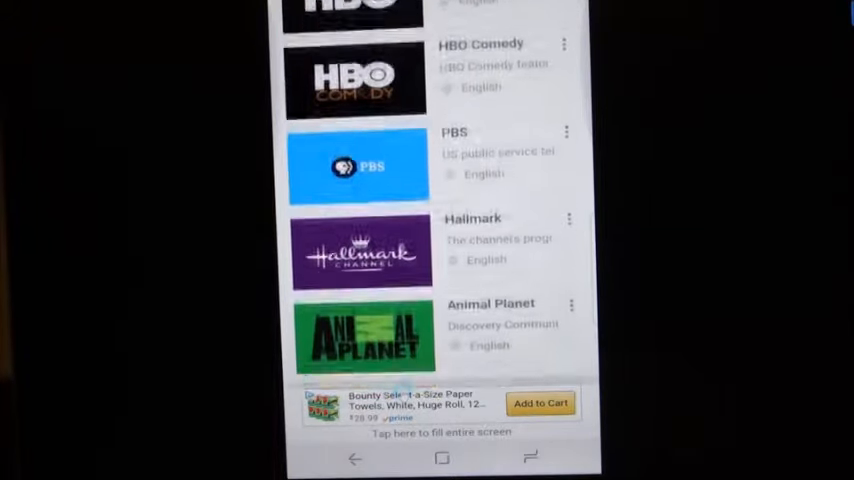
pyautogui.scroll(-3)
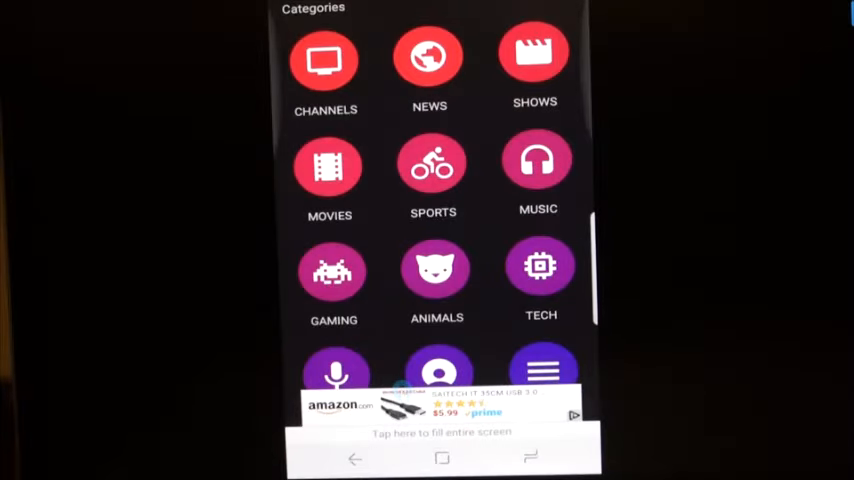
# - Open the SHOWS category and scroll down to Futurama, King Of The Hill and South Park
pyautogui.click(535, 58)
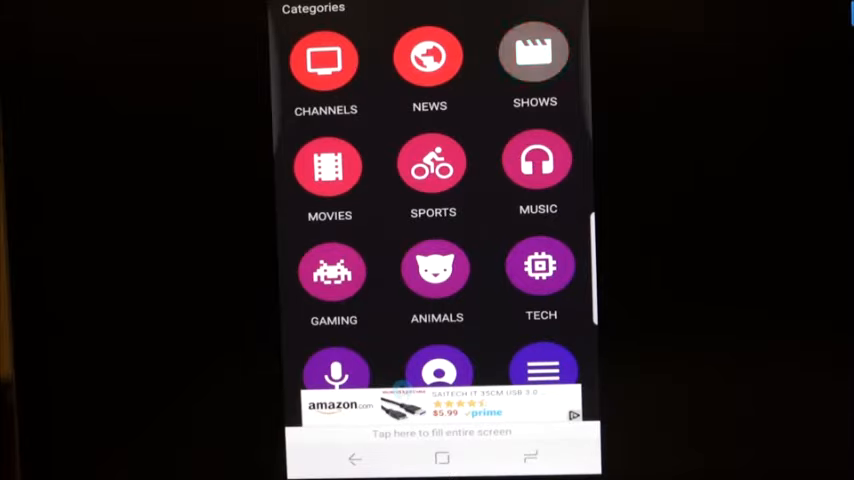
pyautogui.click(534, 55)
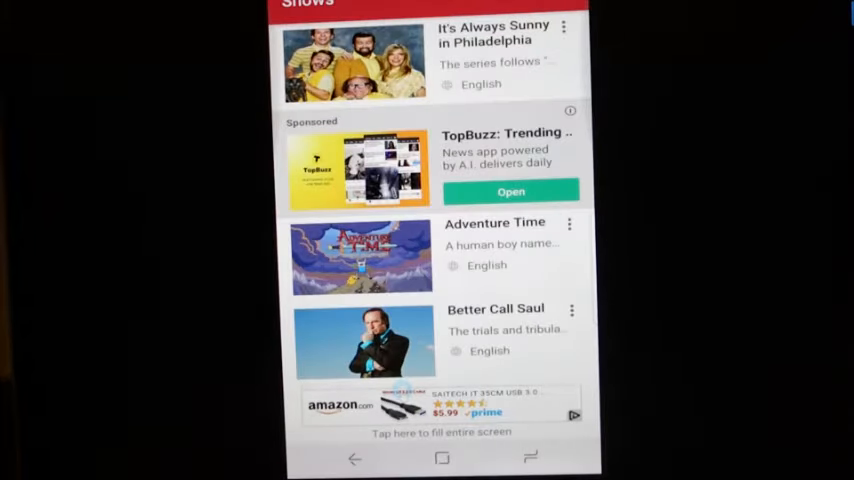
pyautogui.scroll(-3)
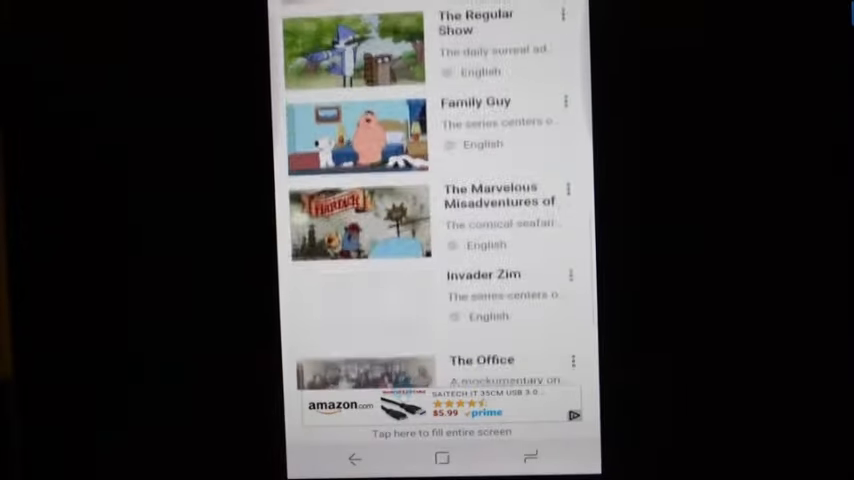
pyautogui.scroll(-3)
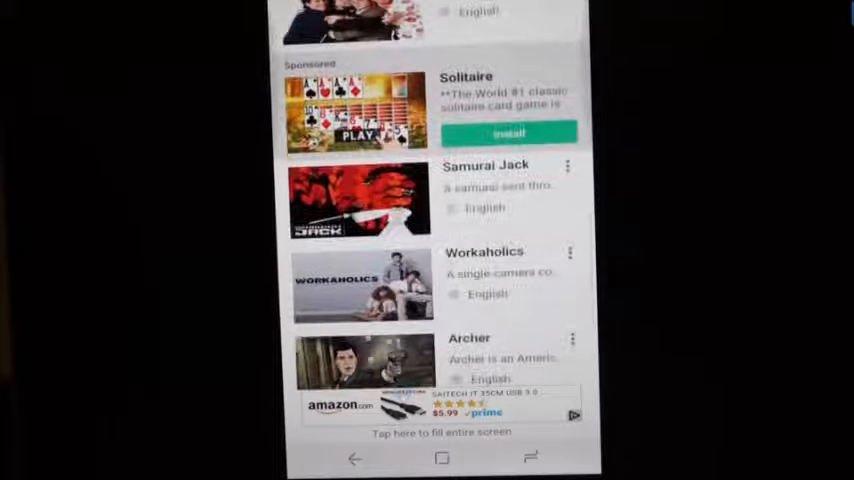
pyautogui.scroll(-3)
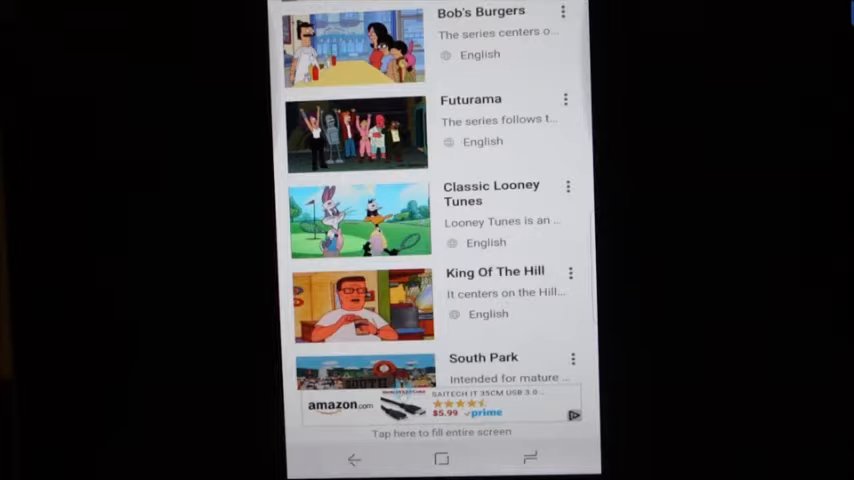
# - Scroll the Shows list past SpongeBob SquarePants and The Boondocks to Bones and Prison Break
pyautogui.scroll(-3)
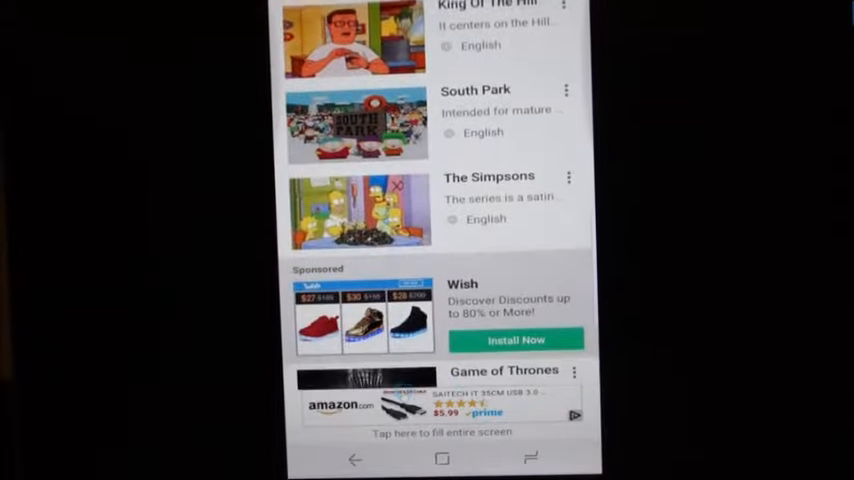
pyautogui.scroll(-3)
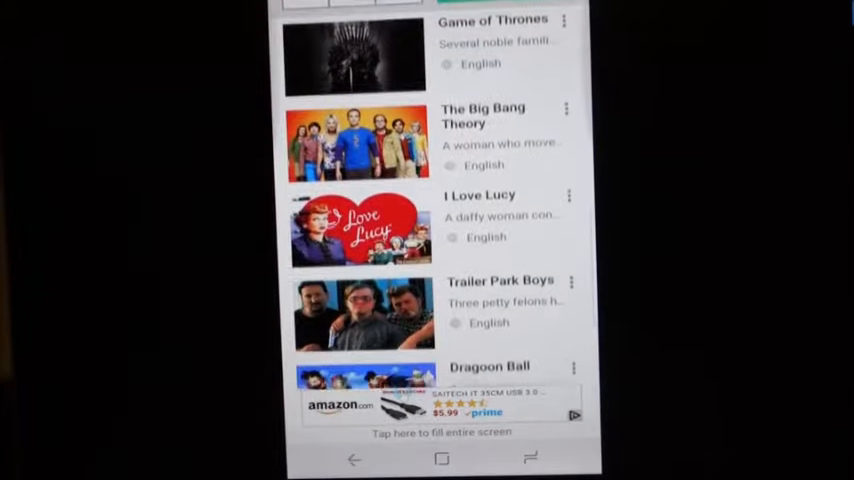
pyautogui.scroll(-3)
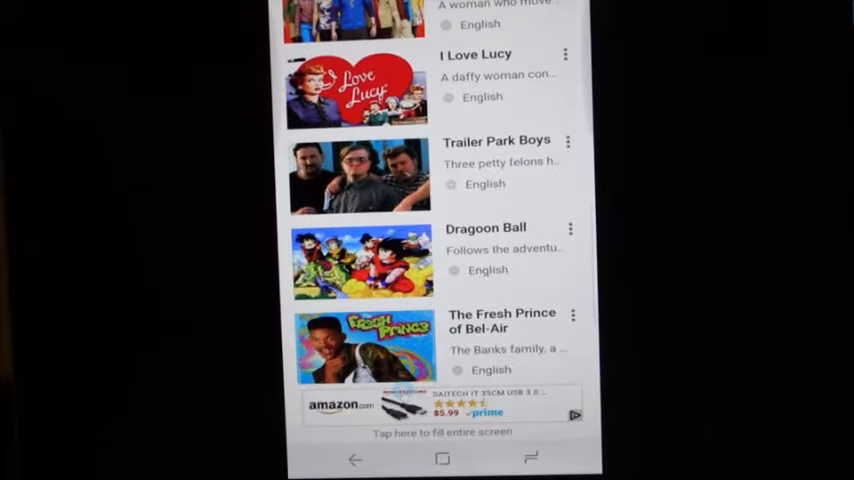
pyautogui.scroll(-3)
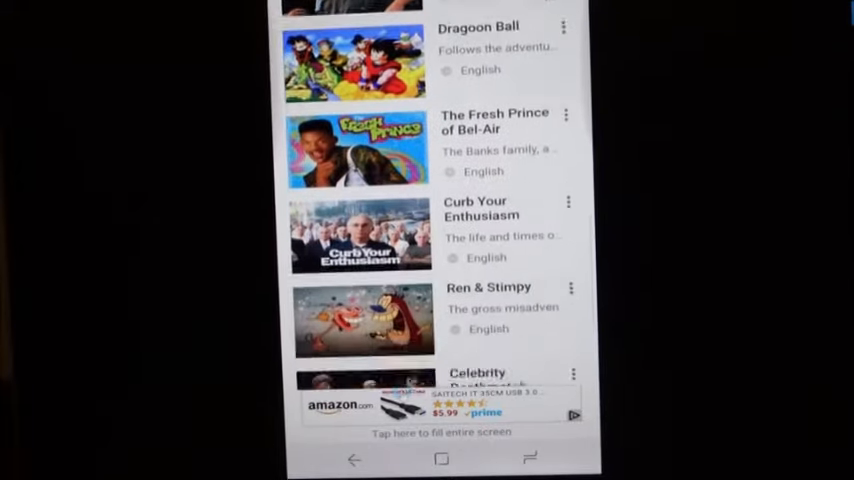
pyautogui.scroll(-3)
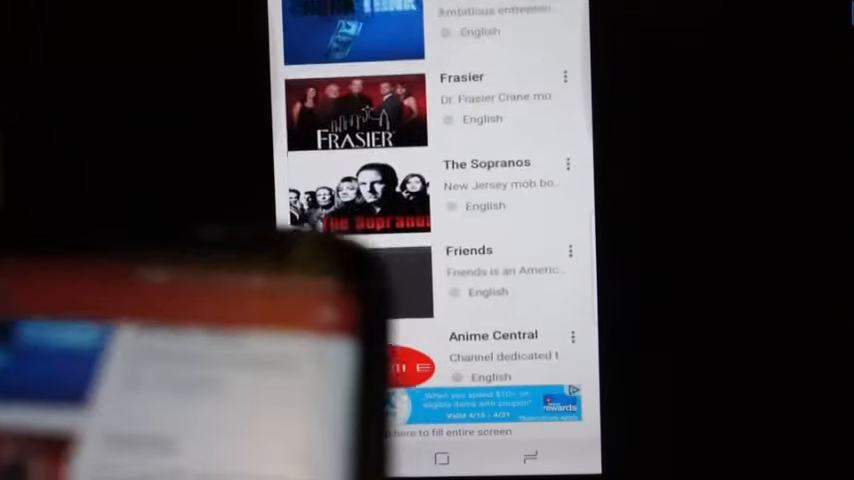
pyautogui.scroll(-3)
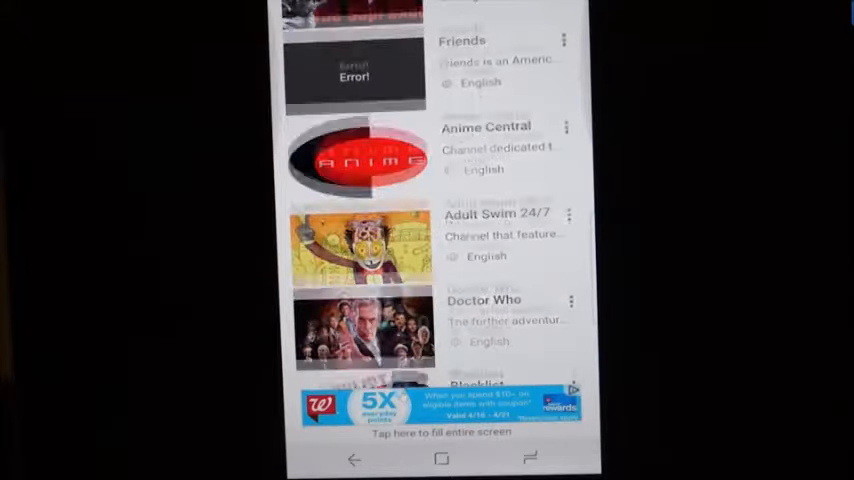
pyautogui.scroll(-3)
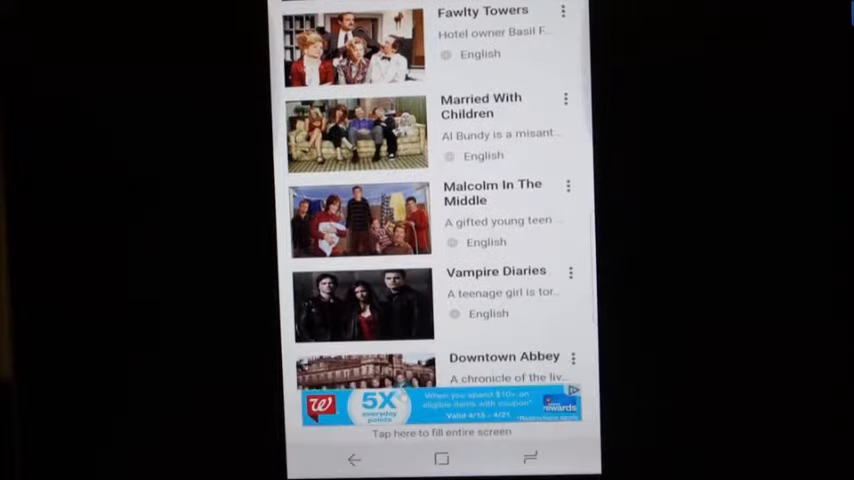
pyautogui.scroll(-3)
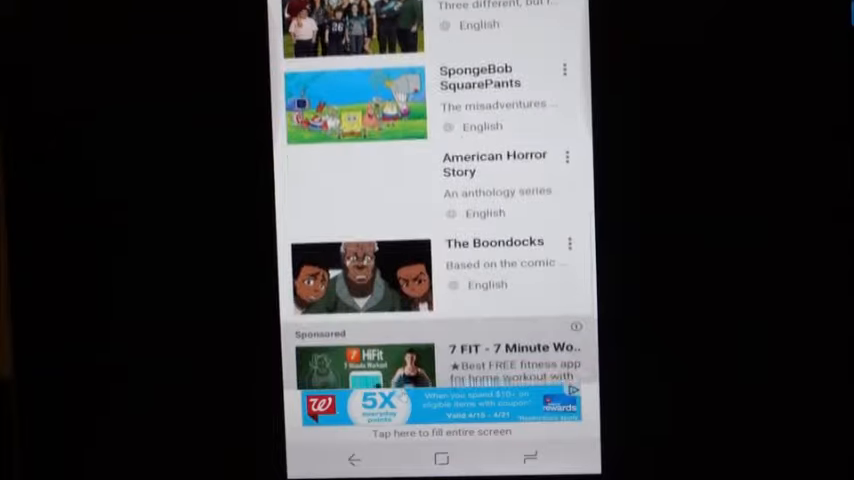
pyautogui.scroll(-3)
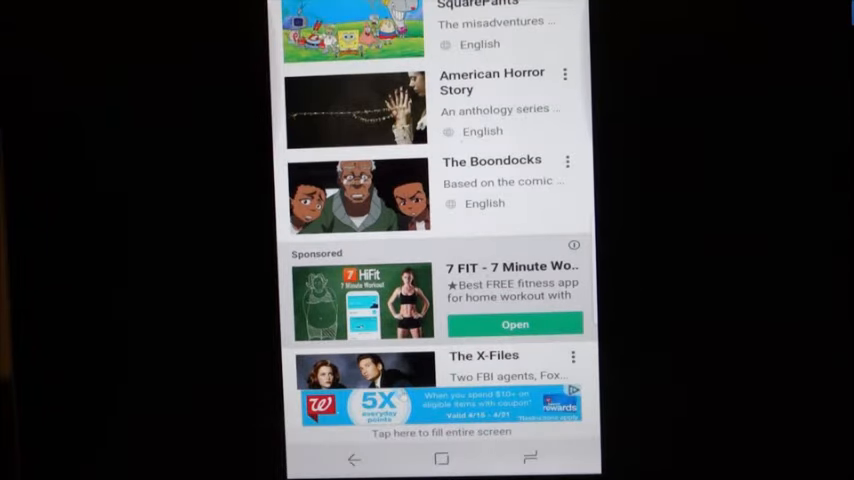
pyautogui.scroll(-3)
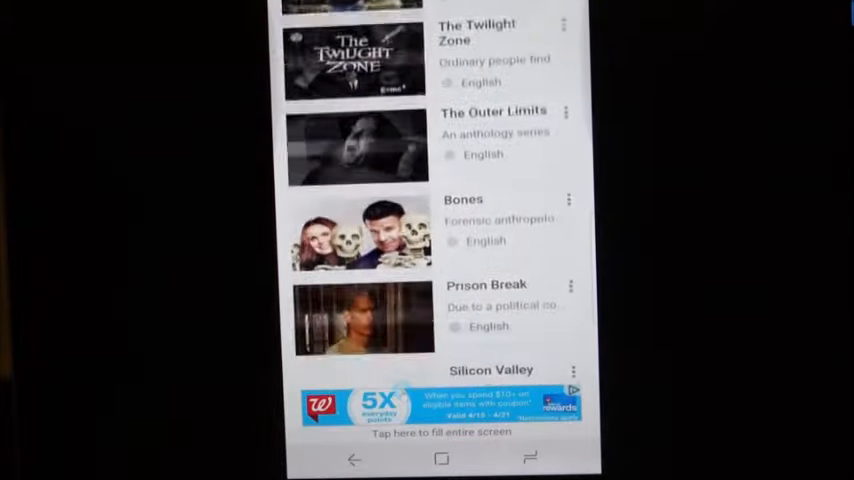
pyautogui.scroll(-3)
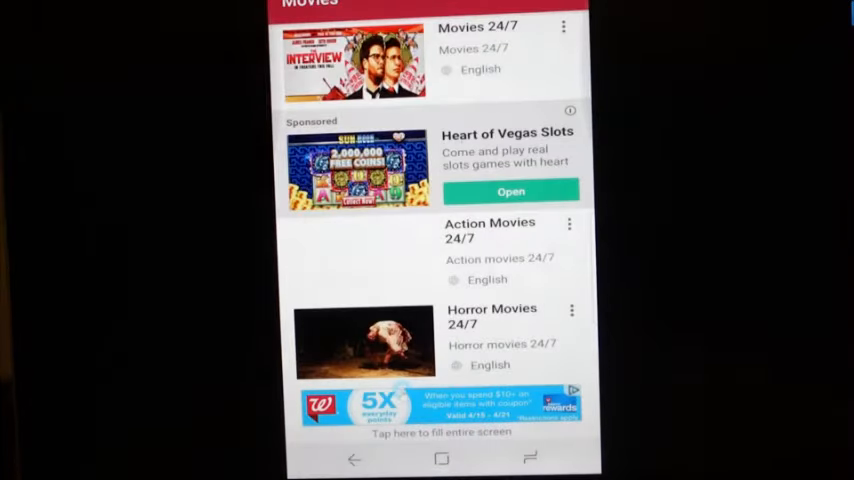
# - Scroll the Movies list from Movies 24/7 past genre channels to Monster Movies 24/7
pyautogui.scroll(-3)
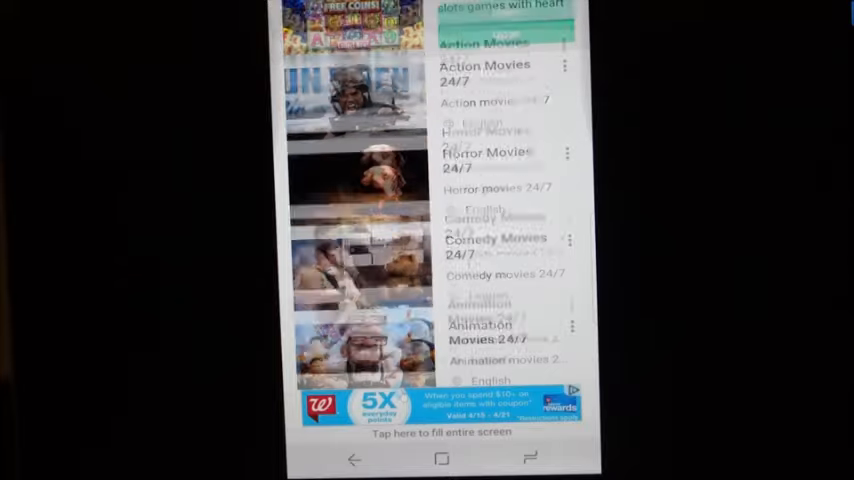
pyautogui.scroll(-3)
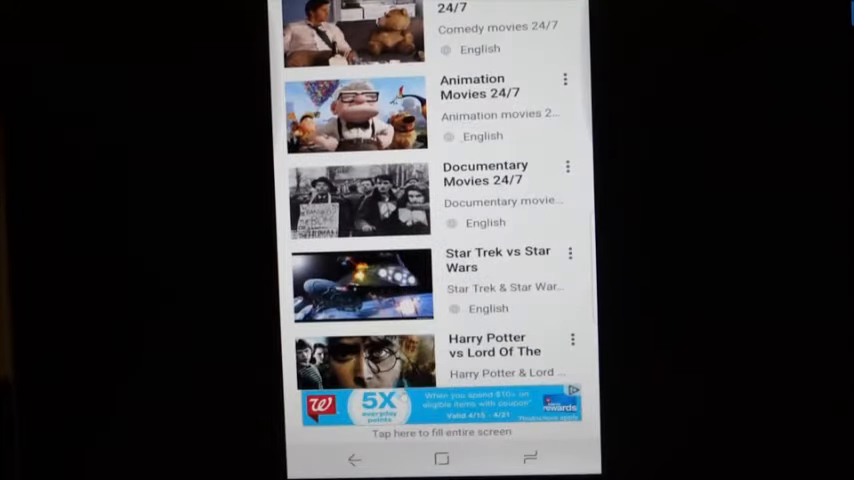
pyautogui.scroll(-3)
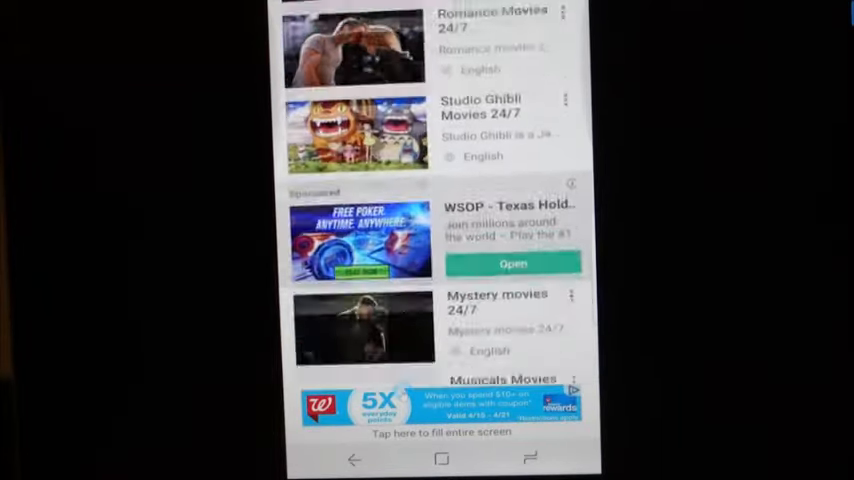
pyautogui.scroll(-3)
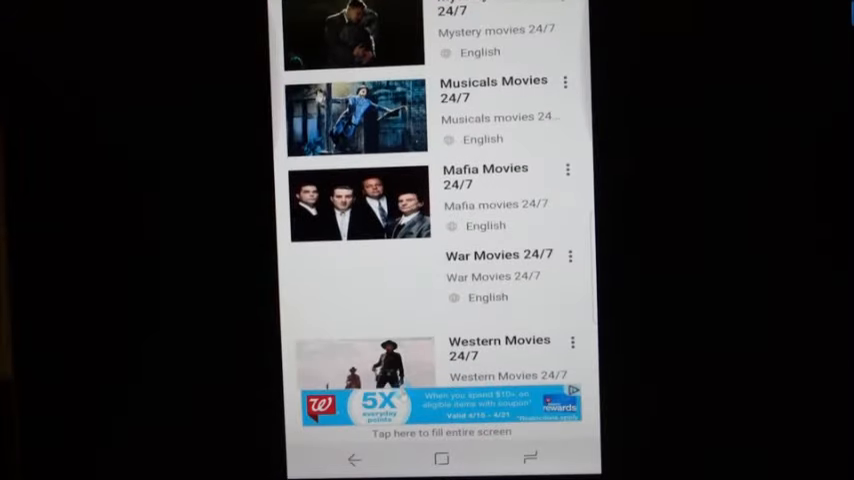
pyautogui.scroll(-3)
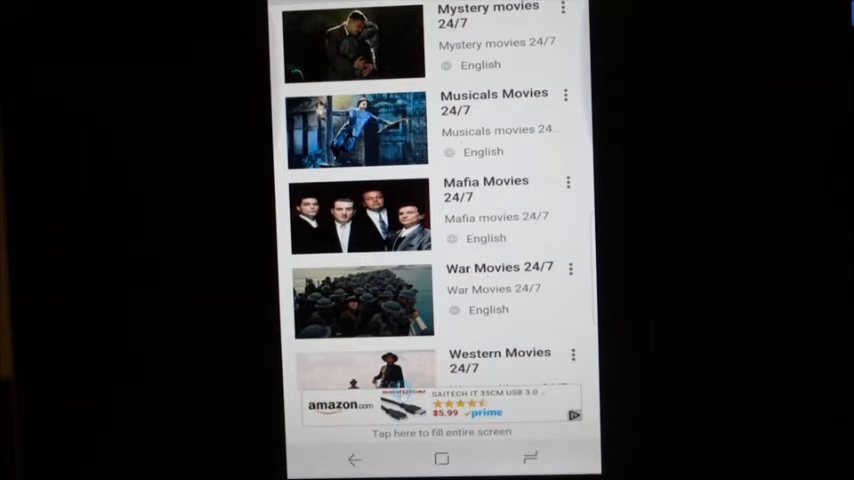
pyautogui.scroll(-3)
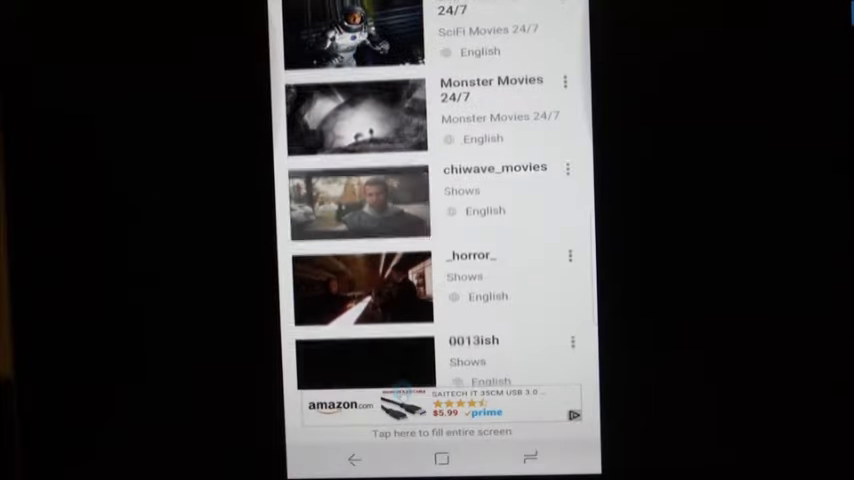
pyautogui.scroll(-3)
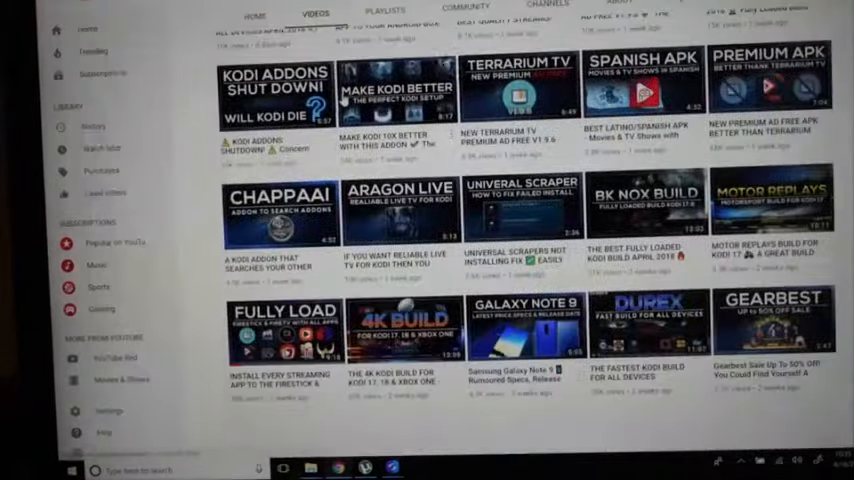
# - Scroll the Top Tutorials upload grid down to the February 2018 Kodi build videos
pyautogui.scroll(-3)
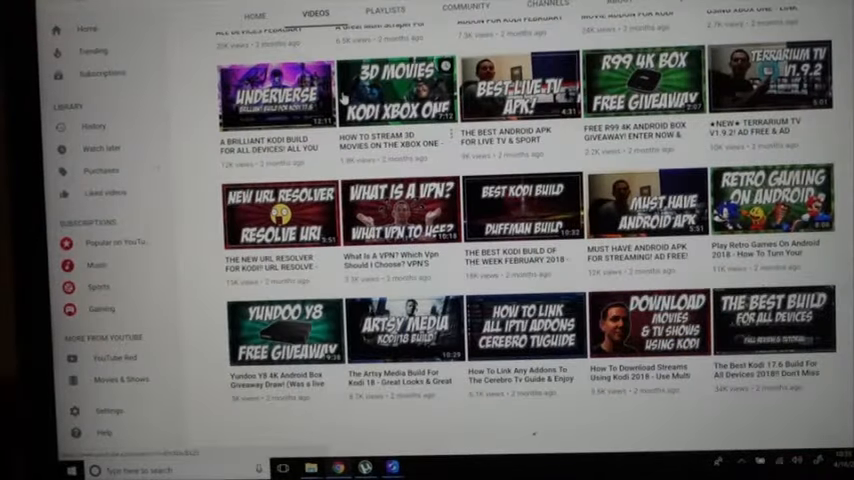
pyautogui.scroll(-3)
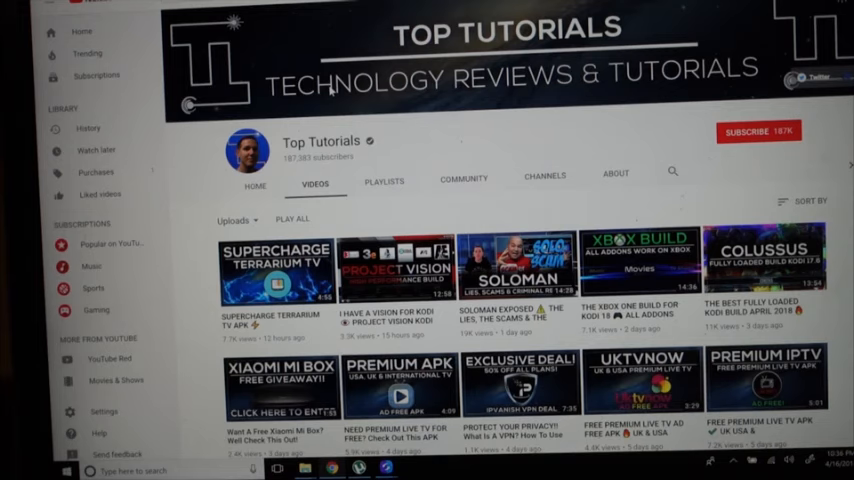
pyautogui.moveTo(335, 88)
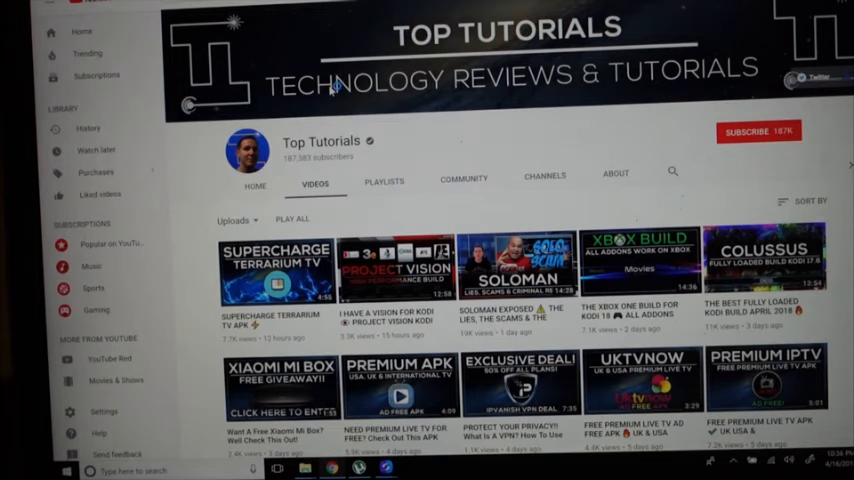